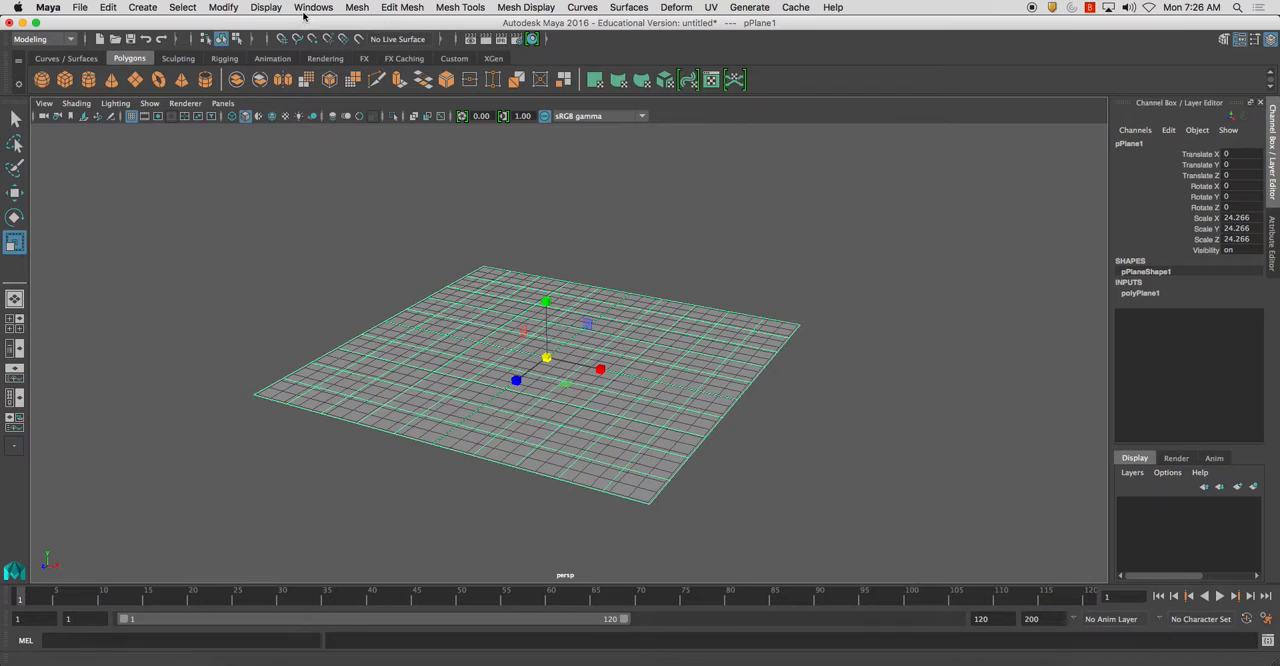
Load the objExport.bundle plug-in in Maya's Plug-in Manager.
{"action": "left_click", "coordinate": [712, 8]}
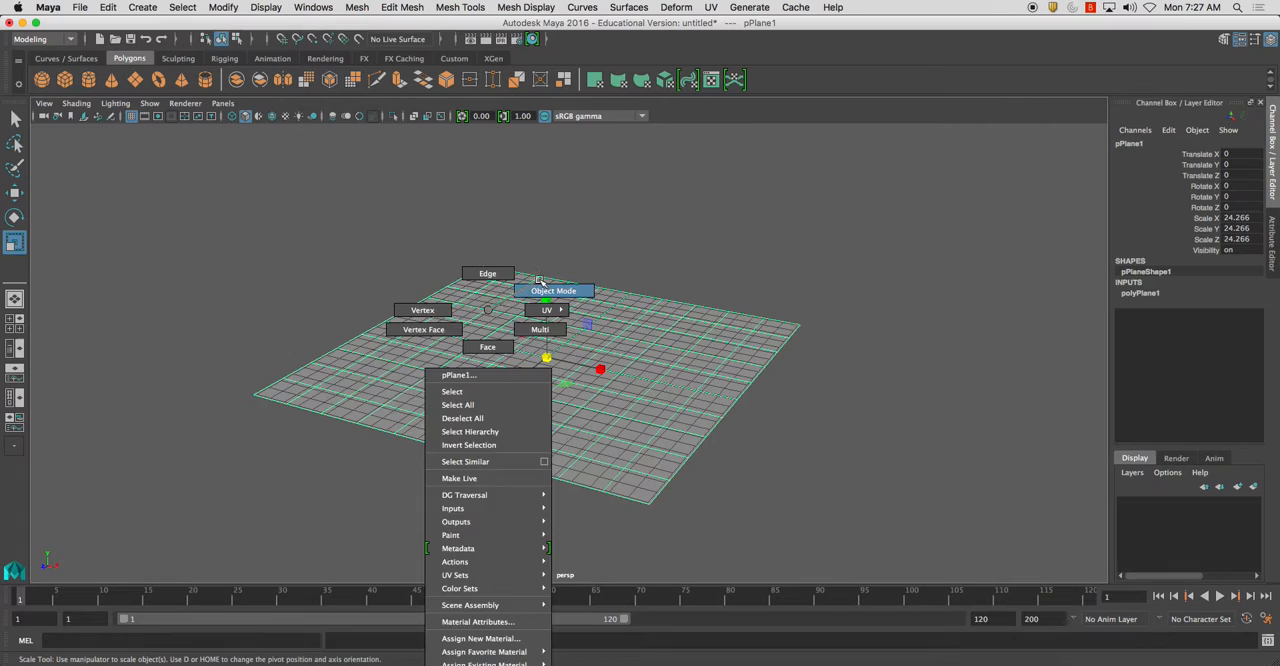
{"action": "left_click", "coordinate": [312, 8]}
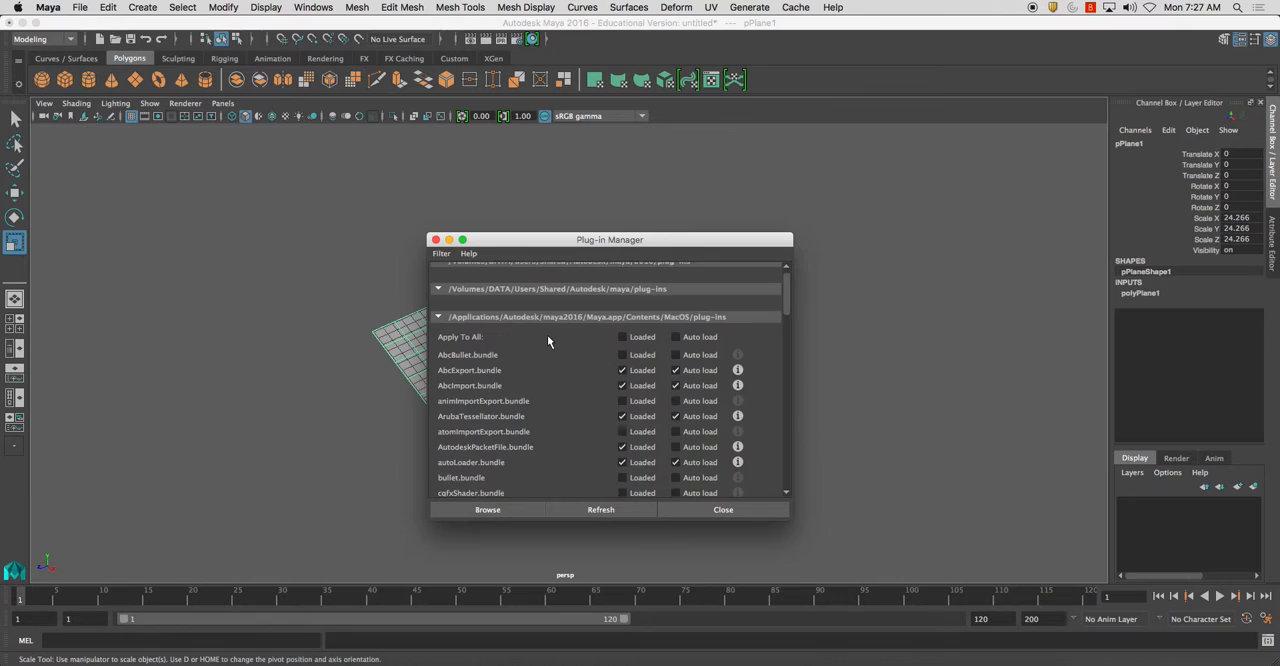
{"action": "scroll", "scroll_direction": "down", "scroll_amount": 3}
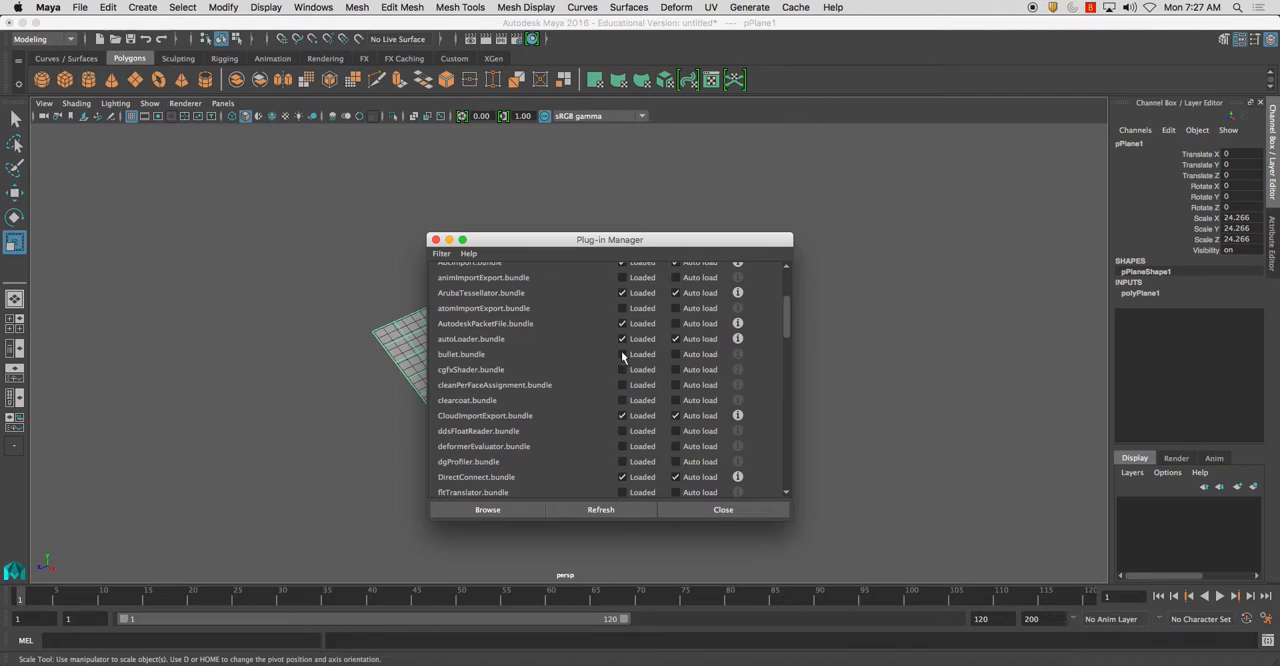
{"action": "scroll", "scroll_direction": "down", "scroll_amount": 3}
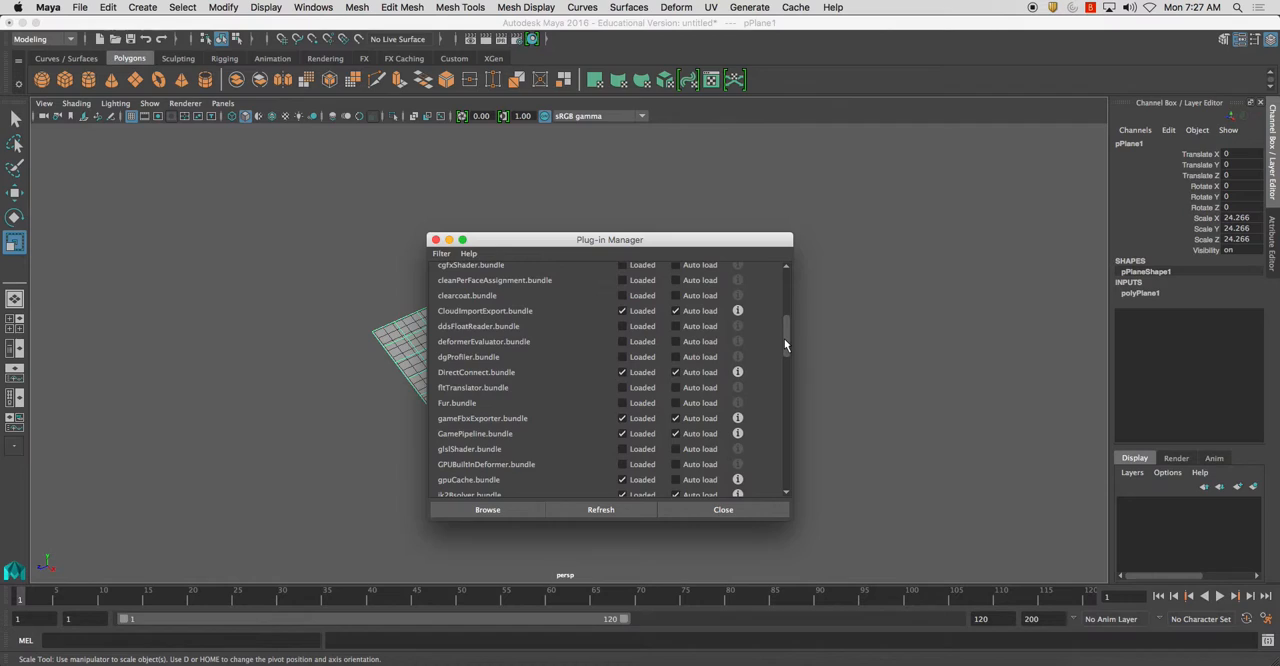
{"action": "scroll", "scroll_direction": "down", "scroll_amount": 3}
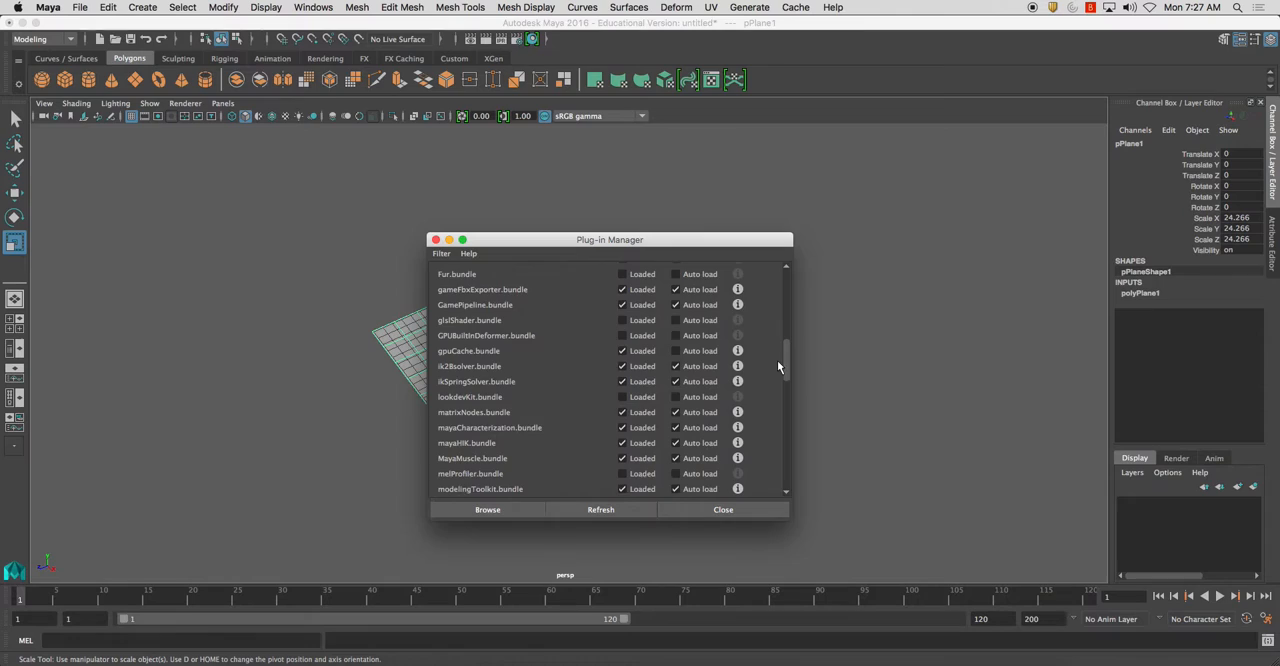
{"action": "scroll", "scroll_direction": "down", "scroll_amount": 3}
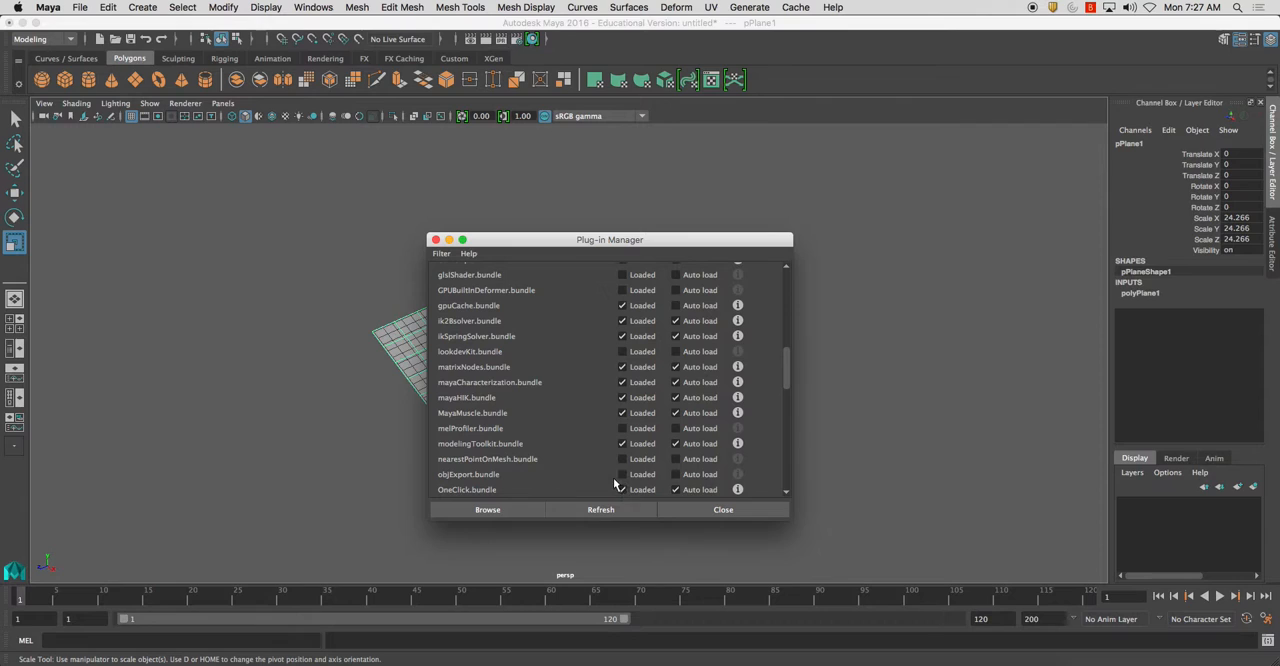
{"action": "left_click", "coordinate": [722, 508]}
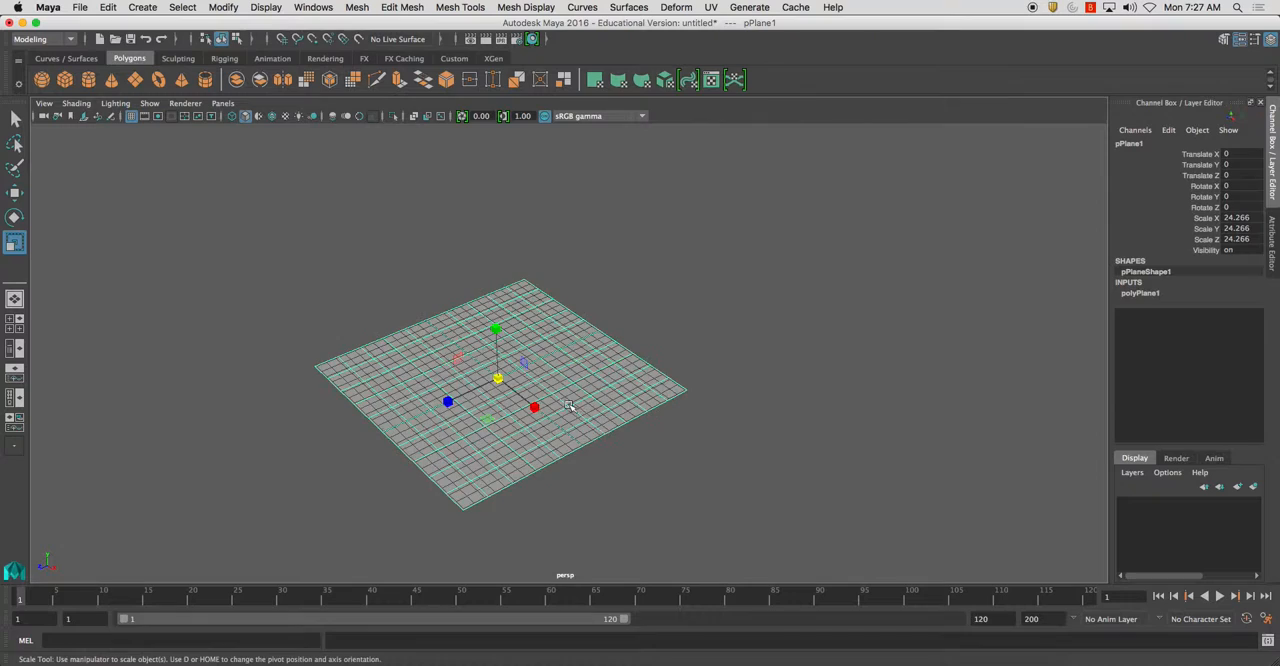
Export the selected plane to the Desktop as Projection_Texturing via Export Selection.
{"action": "left_click", "coordinate": [192, 176]}
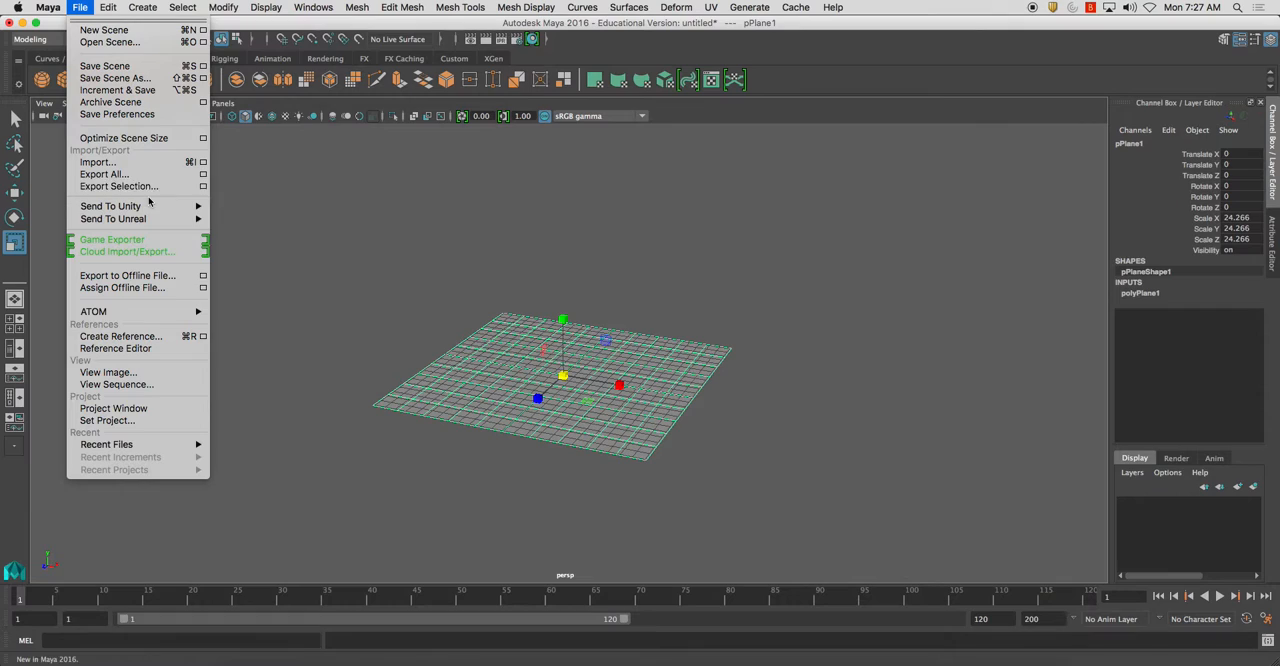
{"action": "left_click", "coordinate": [120, 186]}
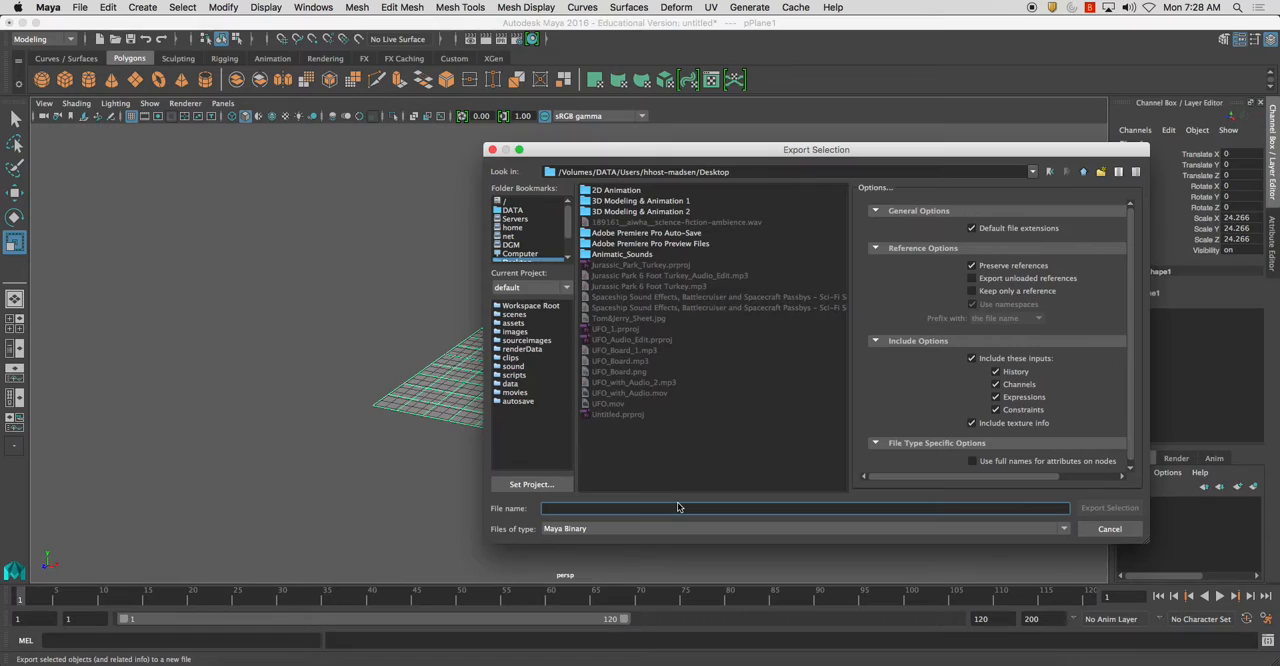
{"action": "type", "text": "Projection_Texturing"}
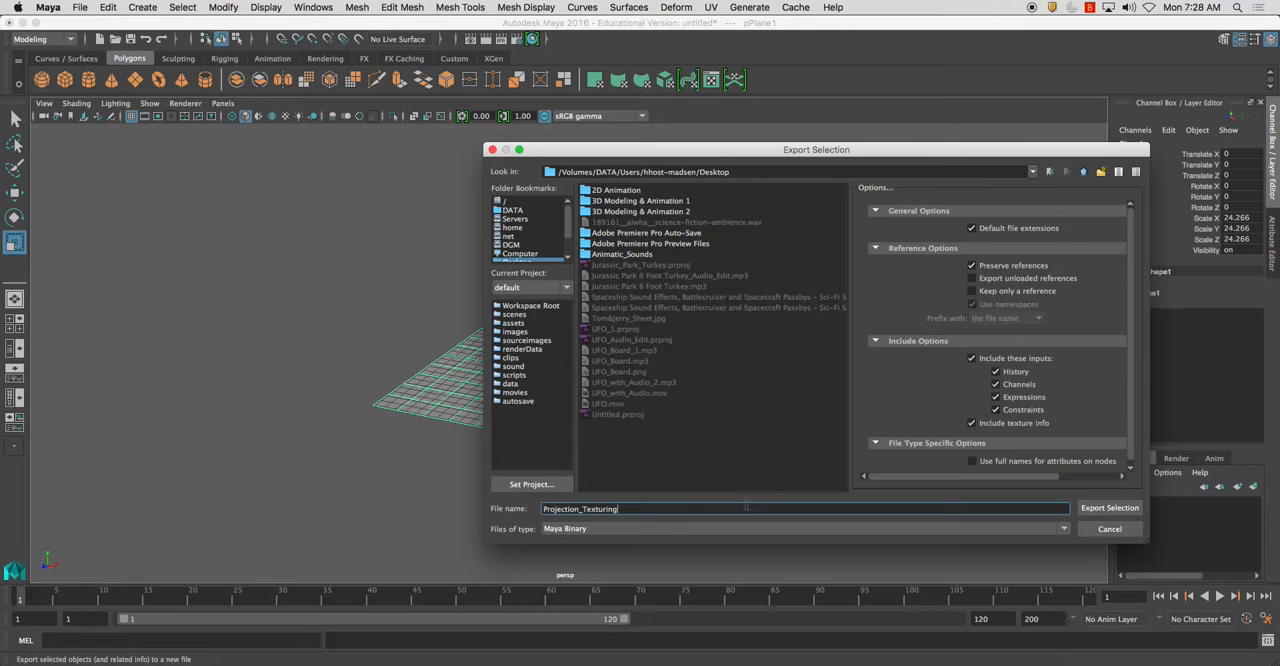
{"action": "left_click", "coordinate": [804, 528]}
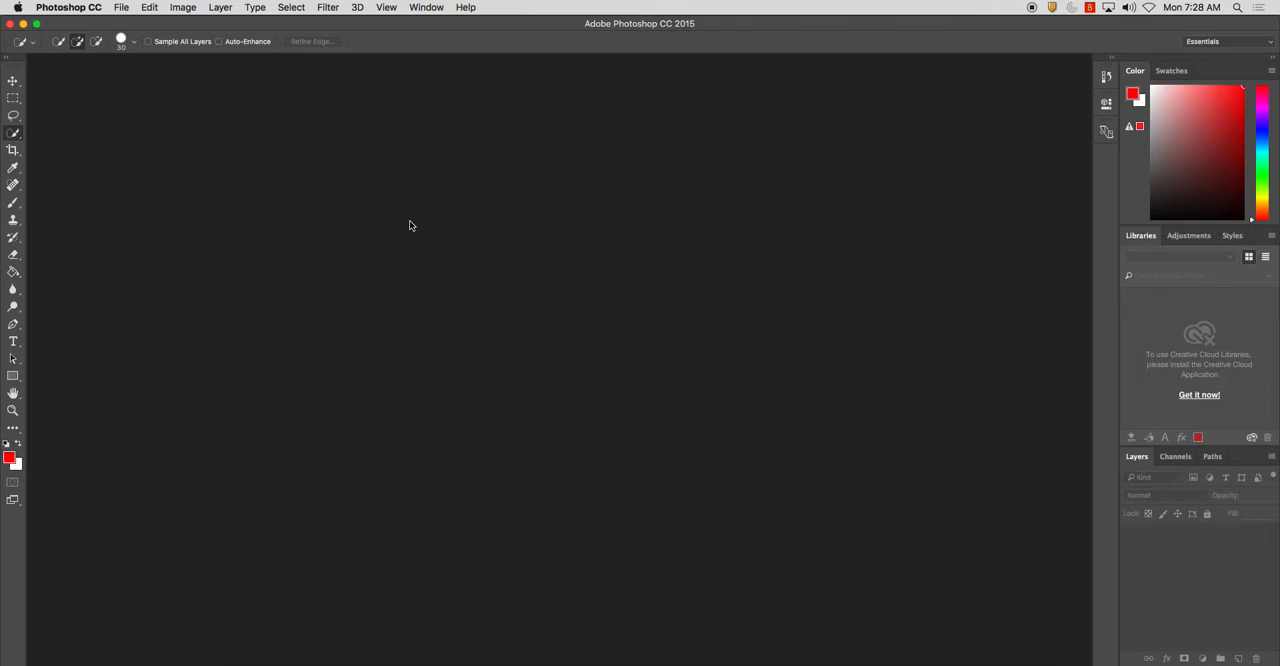
Open Projection_Texturing.obj in Photoshop as a 3D layer and accept the 3D workspace.
{"action": "left_click", "coordinate": [120, 8]}
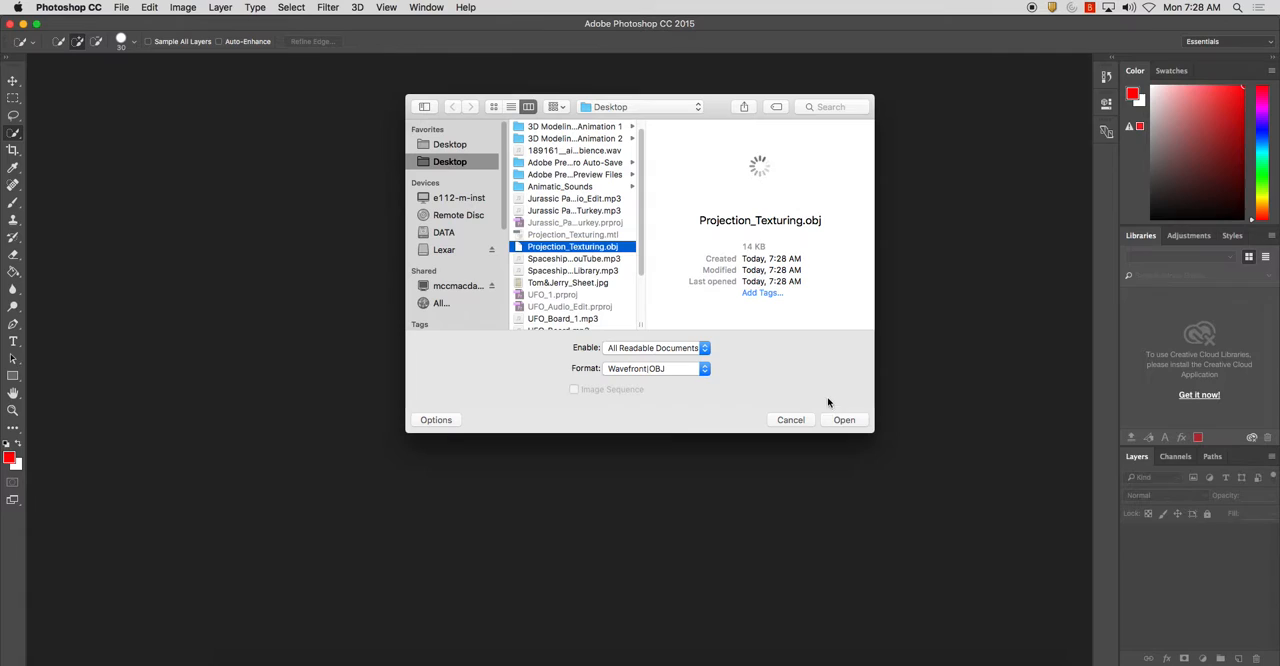
{"action": "left_click", "coordinate": [844, 420]}
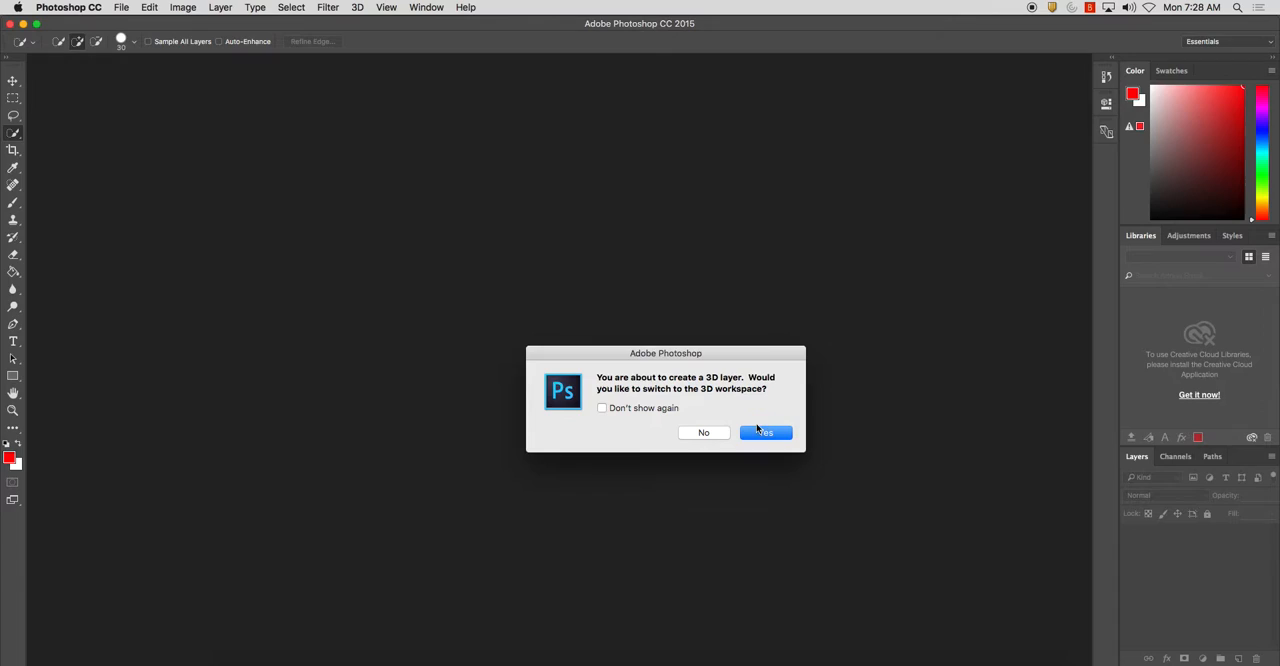
{"action": "left_click", "coordinate": [764, 432]}
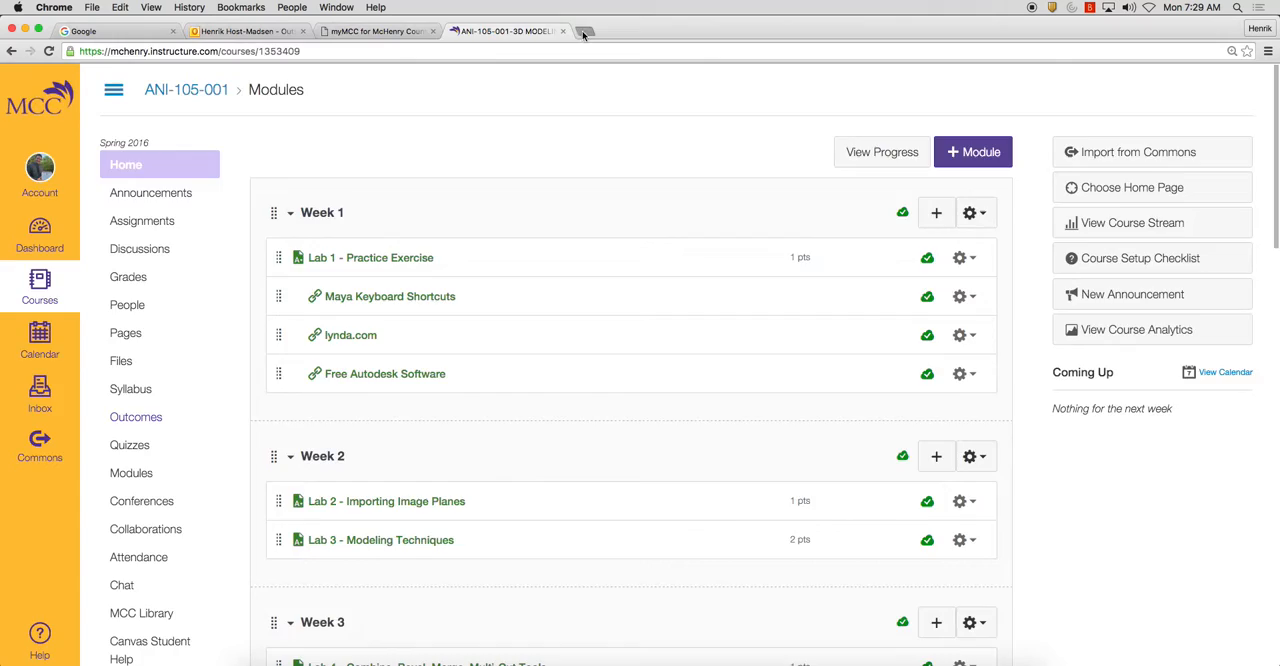
Search Google Images for seamless cobblestone textures and view a rounded-cobblestone texture at full size.
{"action": "left_click", "coordinate": [584, 32]}
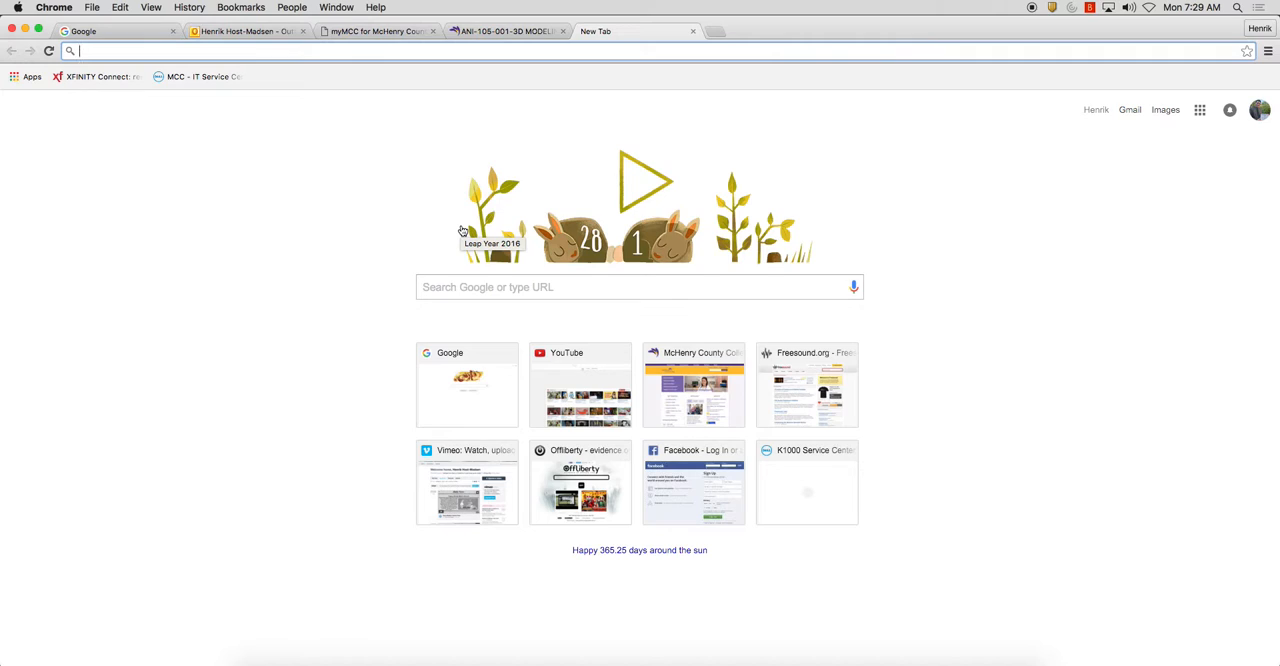
{"action": "type", "text": "brick texture seamless"}
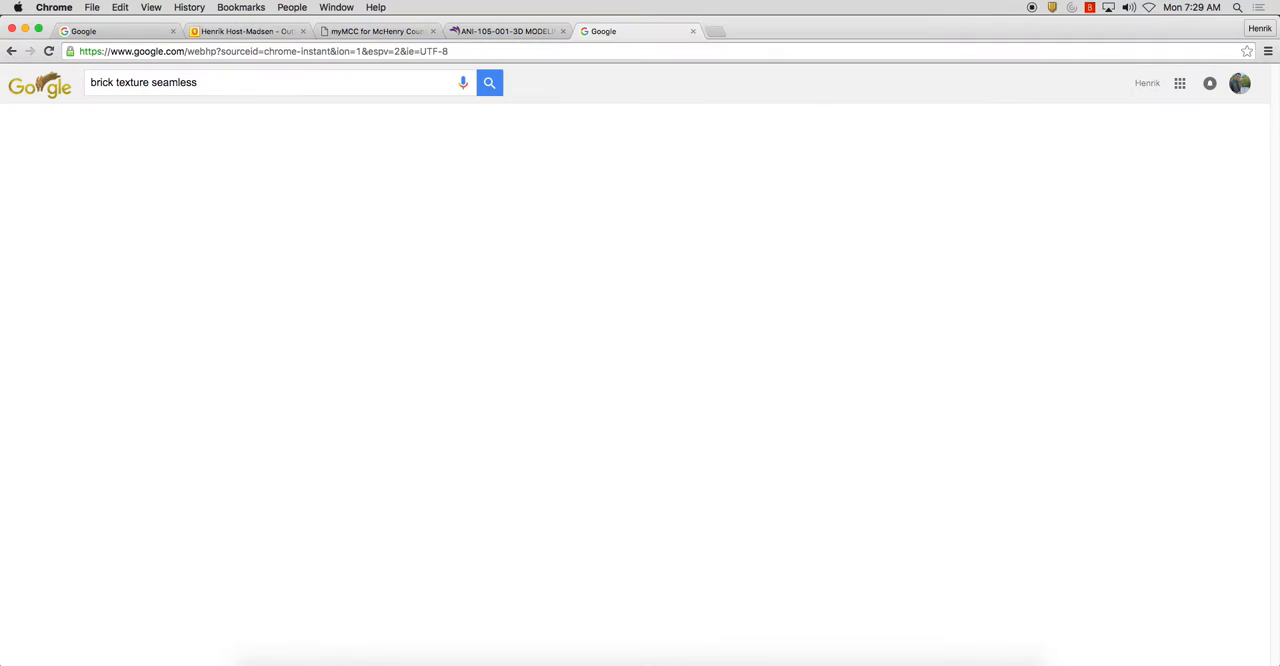
{"action": "left_click", "coordinate": [488, 82]}
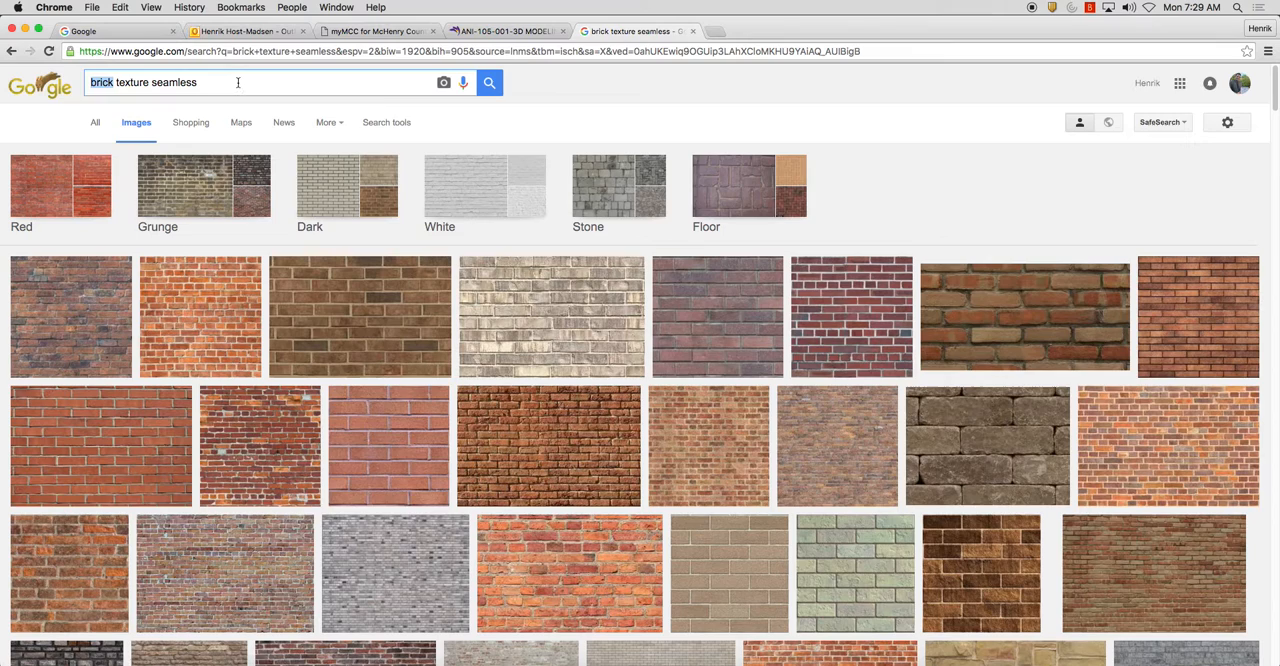
{"action": "type", "text": "cobblestone"}
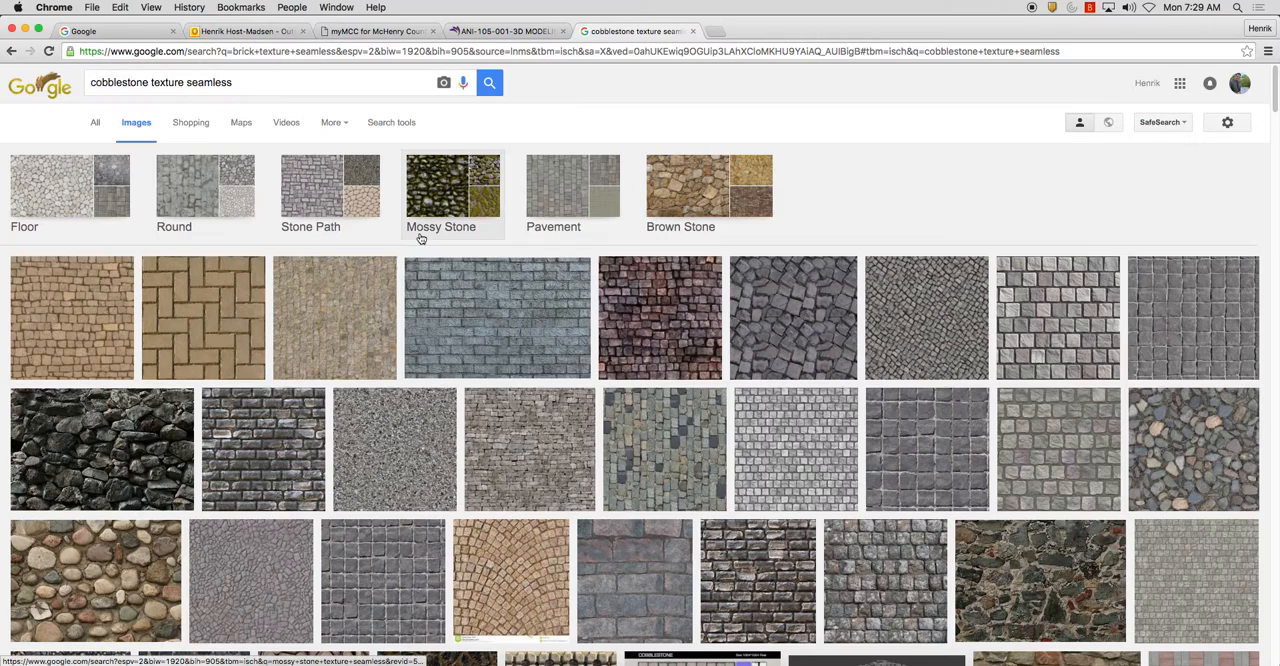
{"action": "mouse_move", "coordinate": [244, 404]}
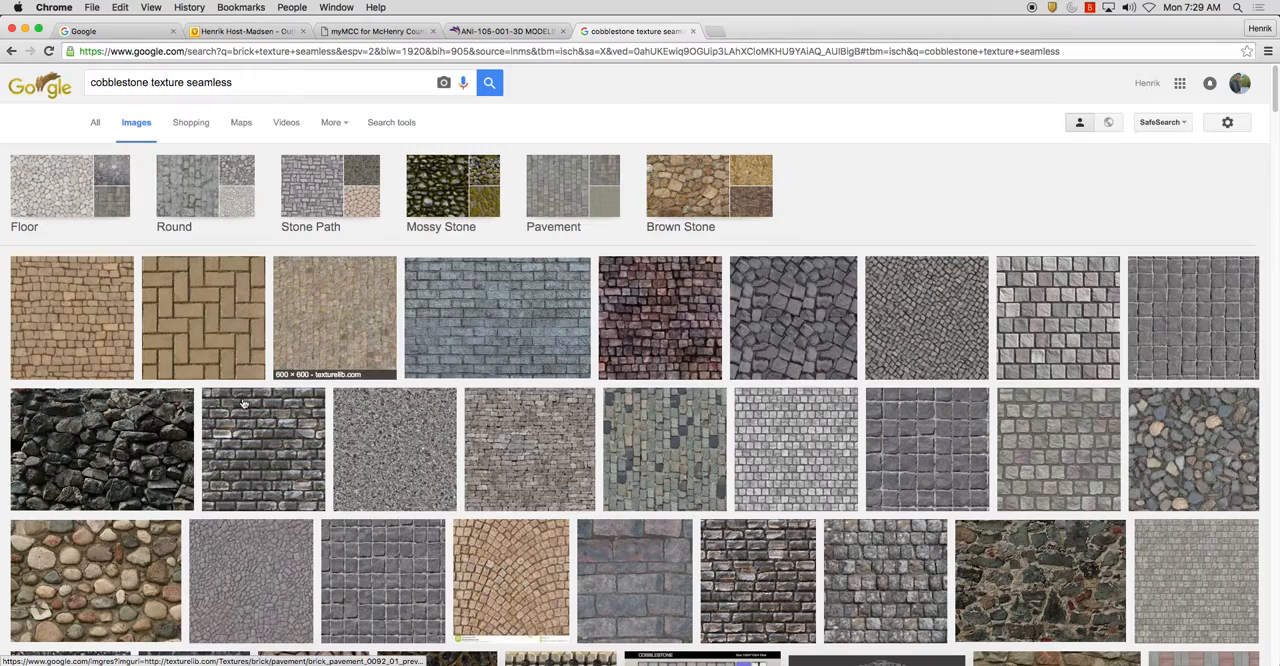
{"action": "left_click", "coordinate": [96, 580]}
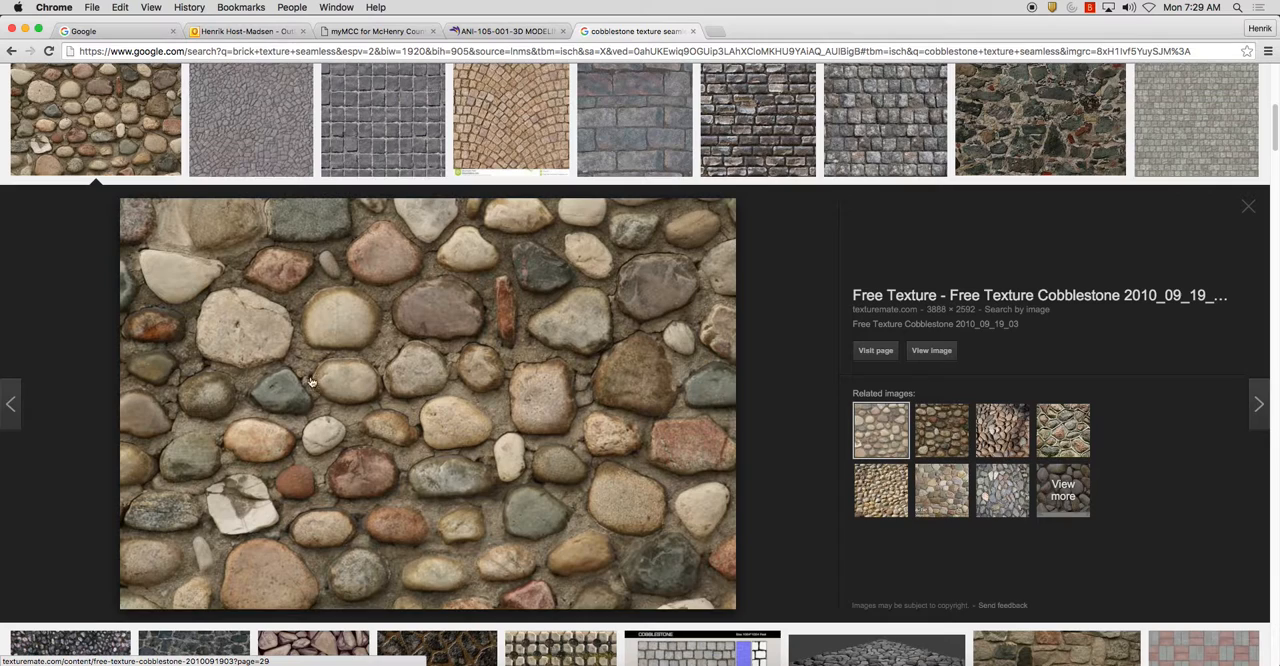
{"action": "left_click", "coordinate": [930, 350]}
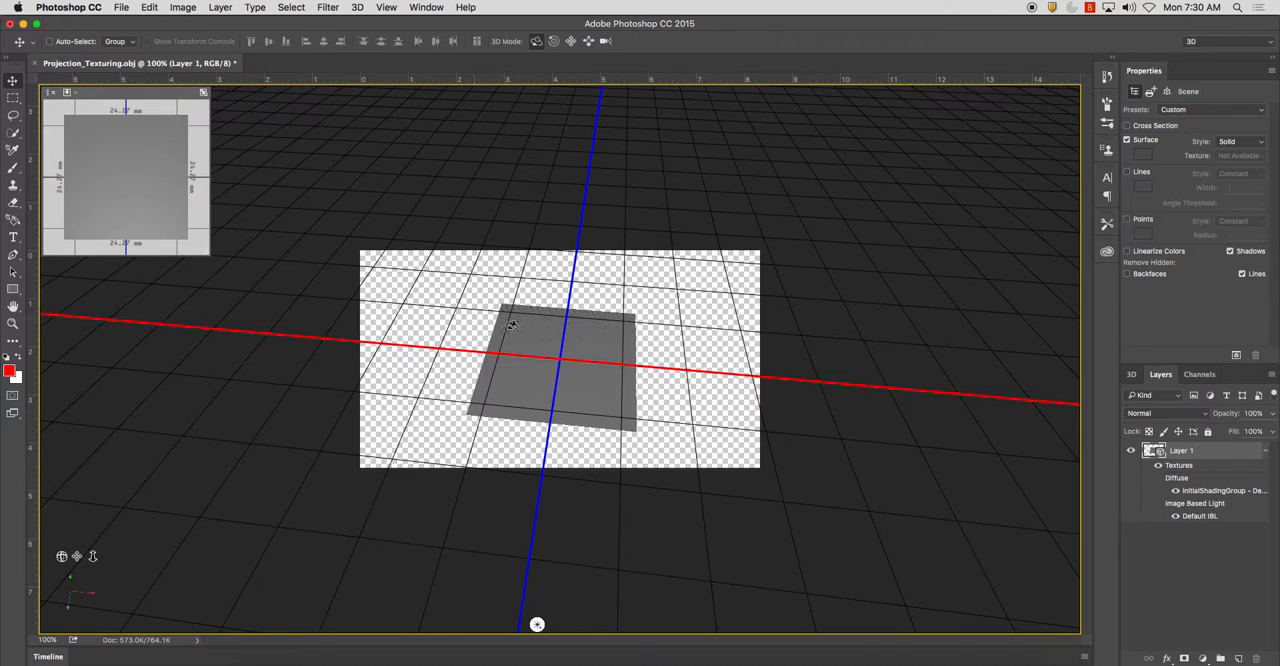
Orbit the 3D view around the plane.
{"action": "left_click_drag", "start_coordinate": [512, 324], "coordinate": [656, 298]}
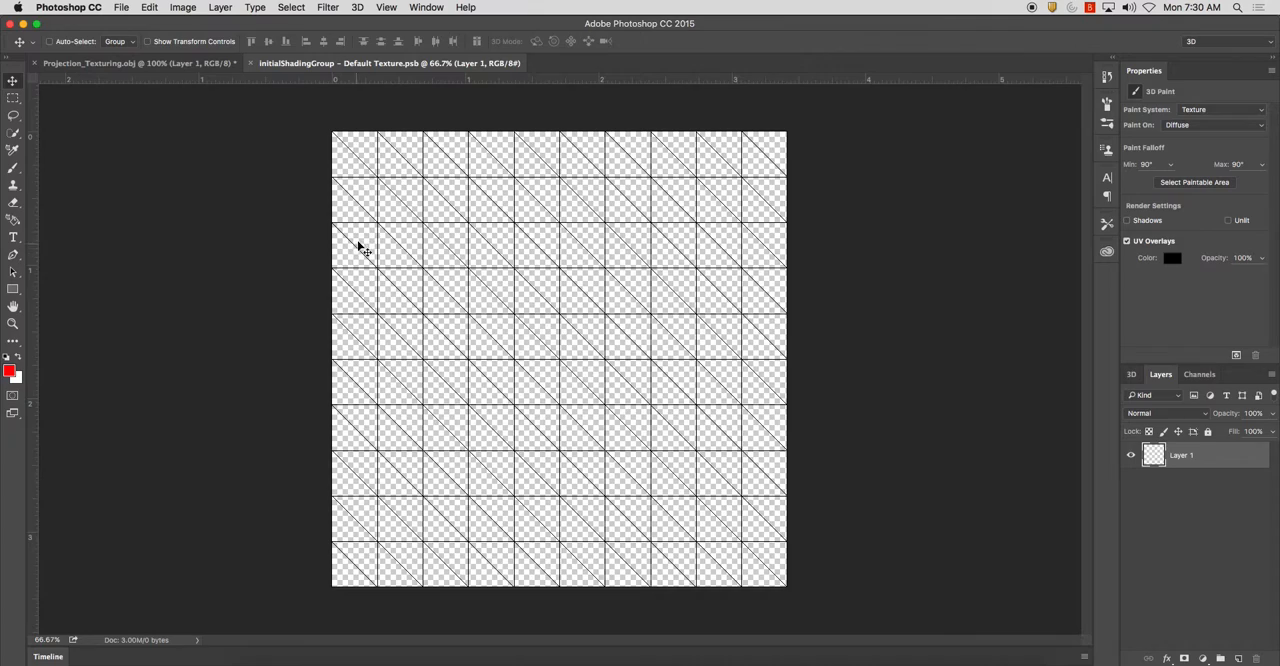
{"action": "mouse_move", "coordinate": [548, 332]}
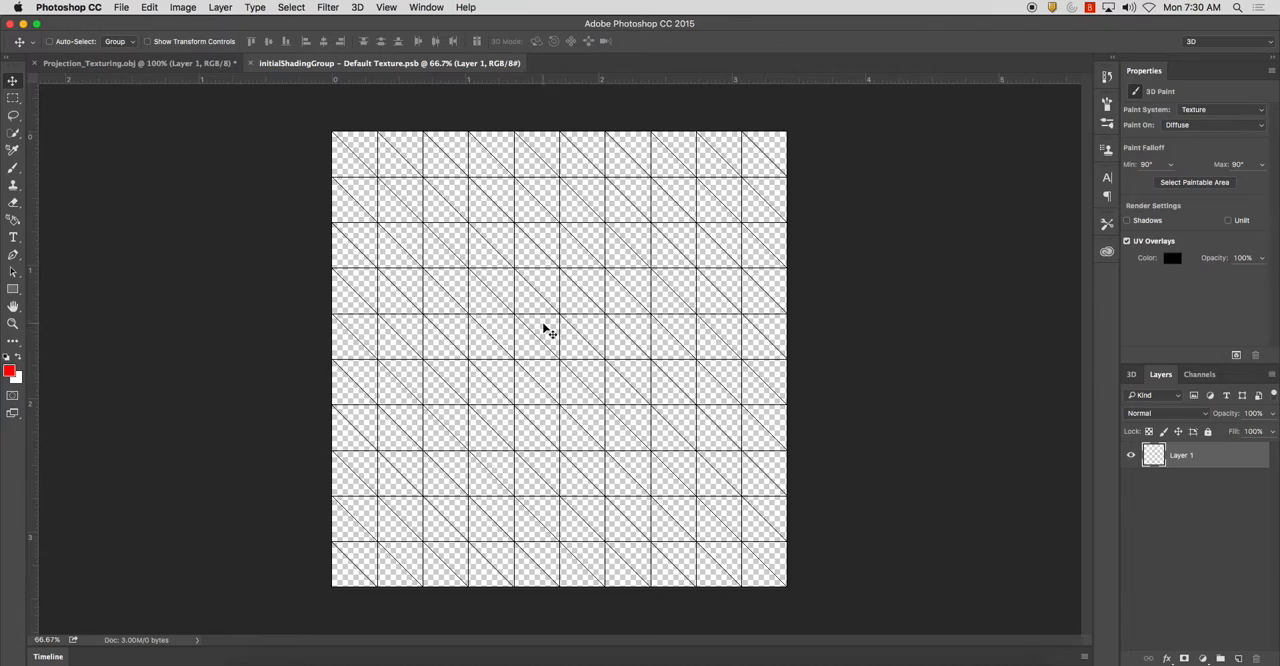
{"action": "mouse_move", "coordinate": [388, 232]}
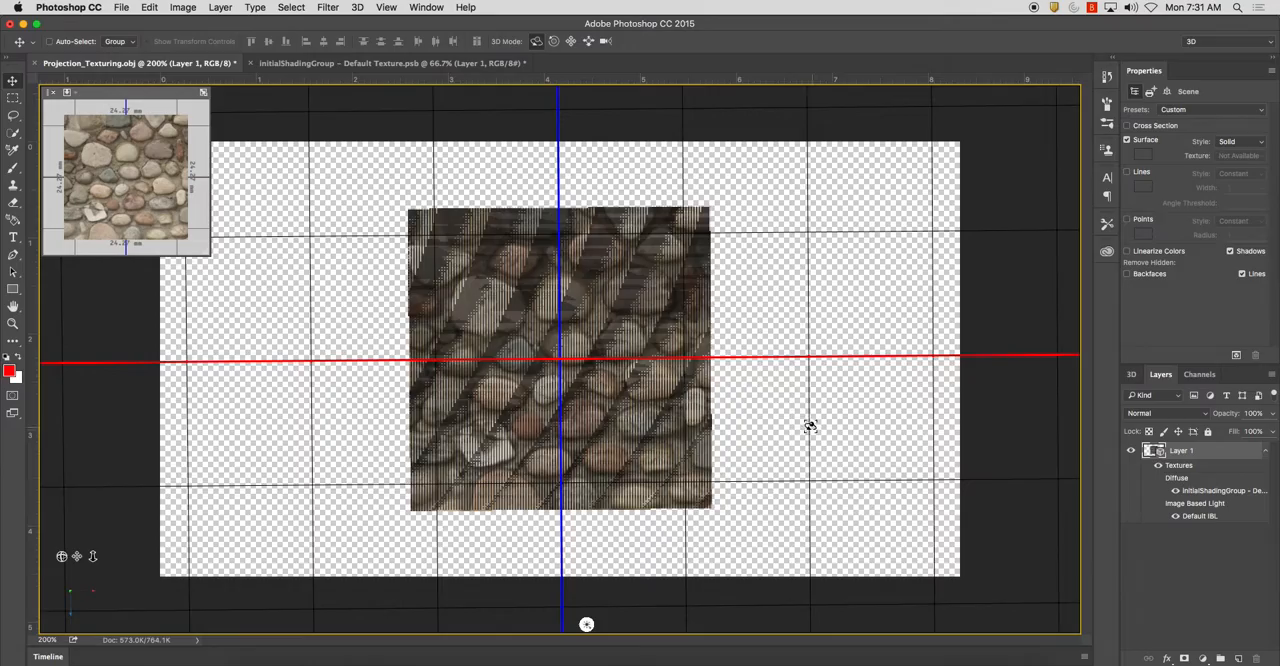
Inspect the cobblestone-textured plane in the 3D view.
{"action": "left_click", "coordinate": [390, 64]}
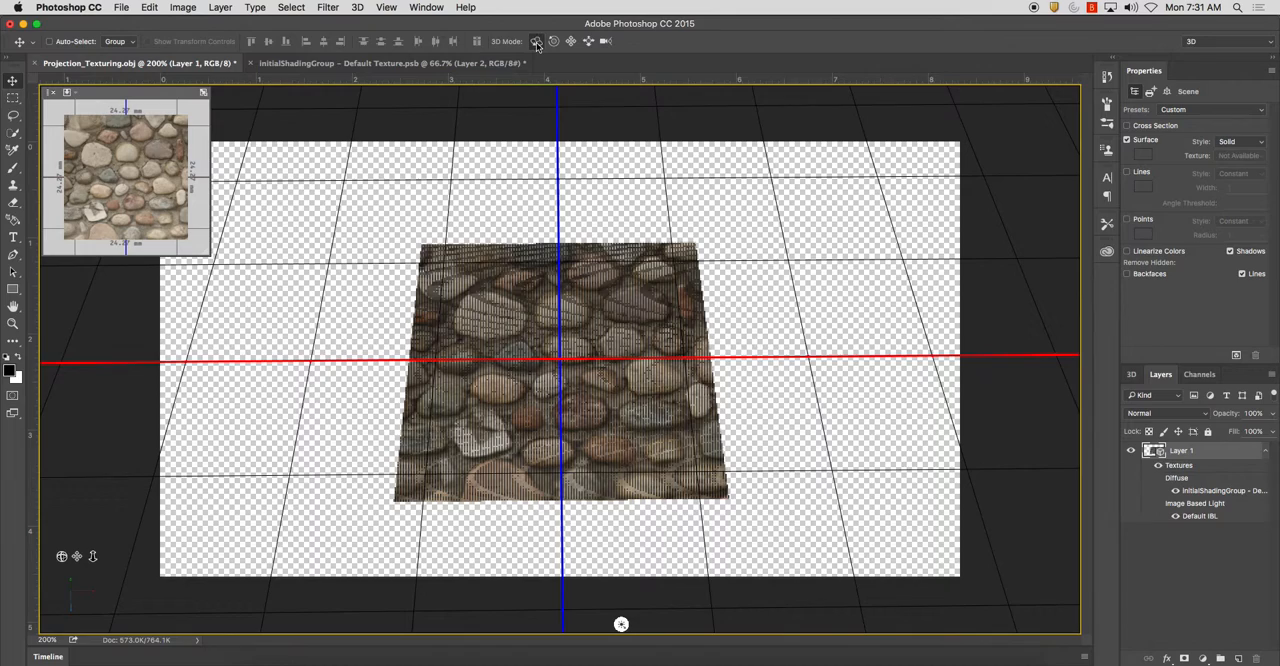
{"action": "mouse_move", "coordinate": [552, 40]}
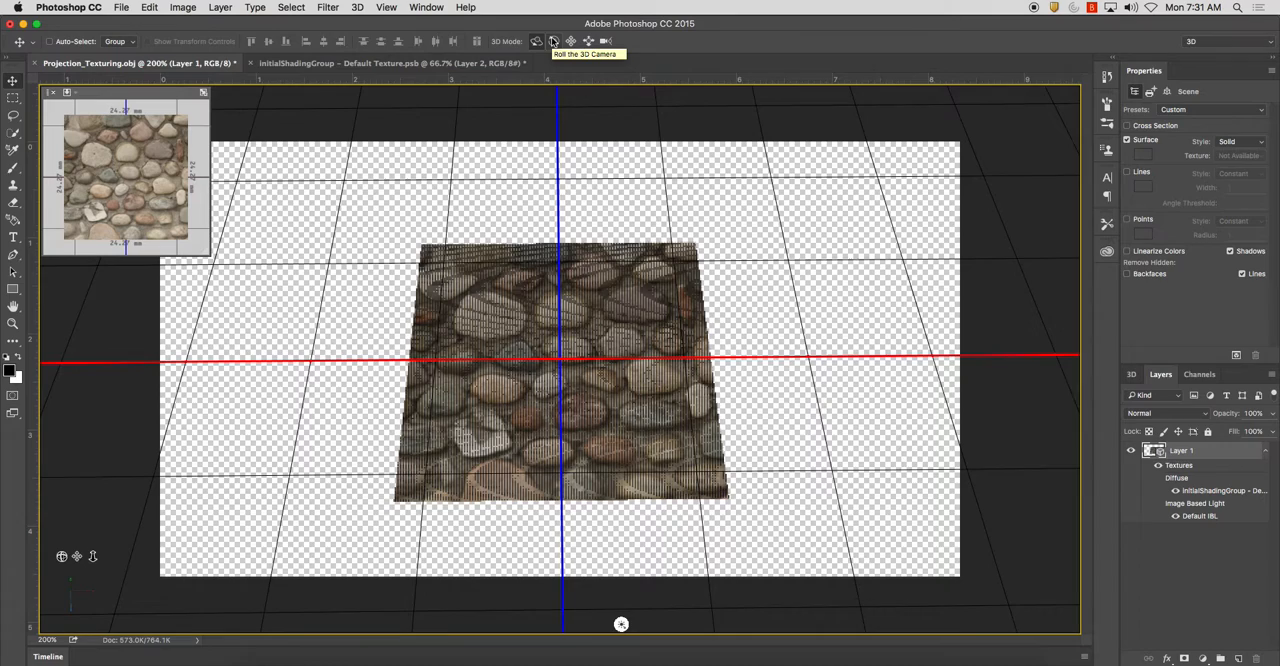
{"action": "mouse_move", "coordinate": [604, 40]}
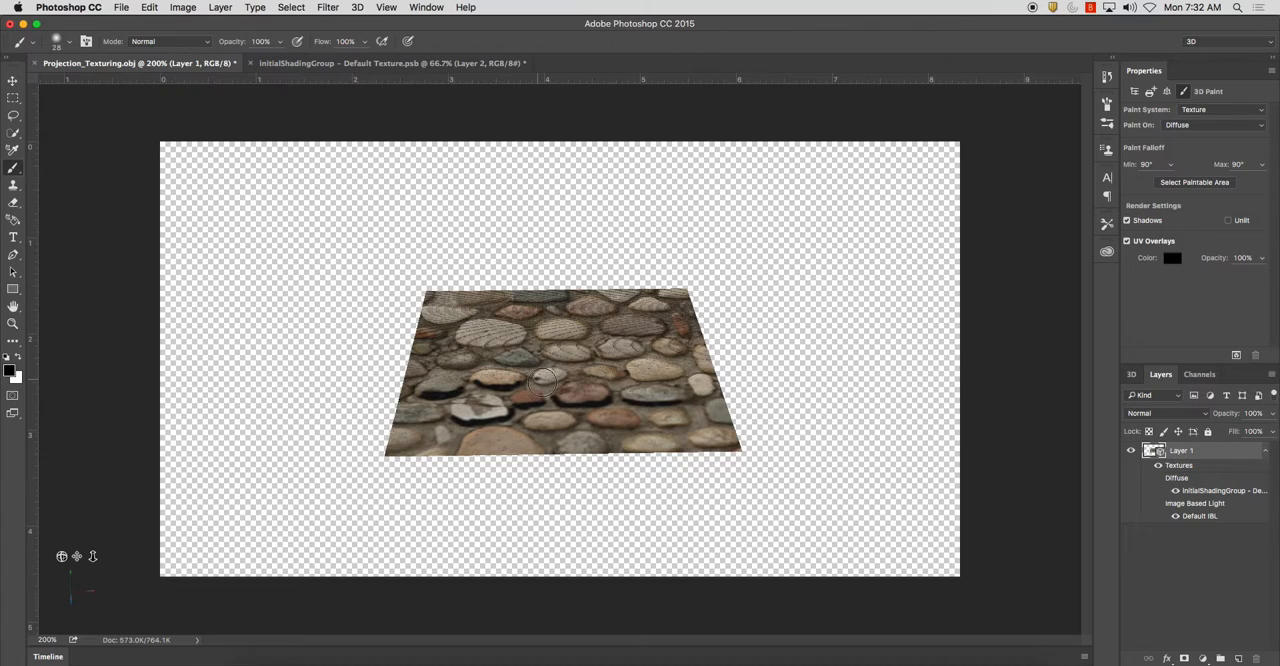
Paint black shadow strokes under several stones on a new diffuse-texture layer and return to the 3D document.
{"action": "left_click", "coordinate": [390, 64]}
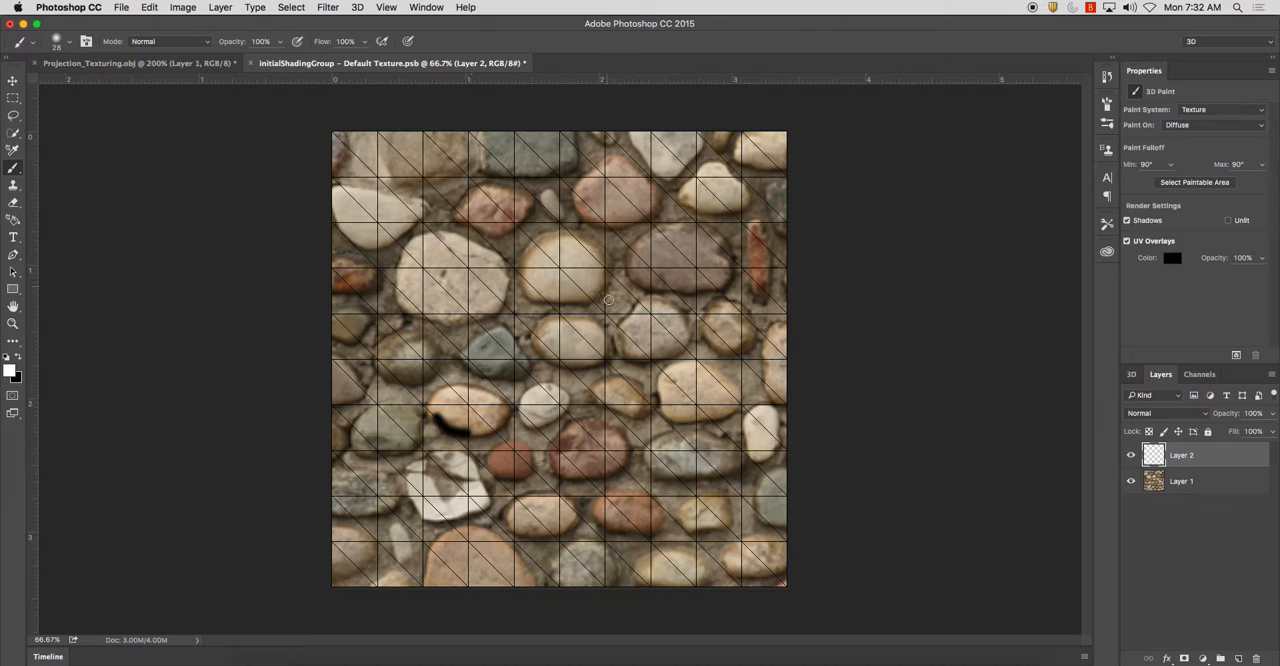
{"action": "left_click", "coordinate": [1132, 456]}
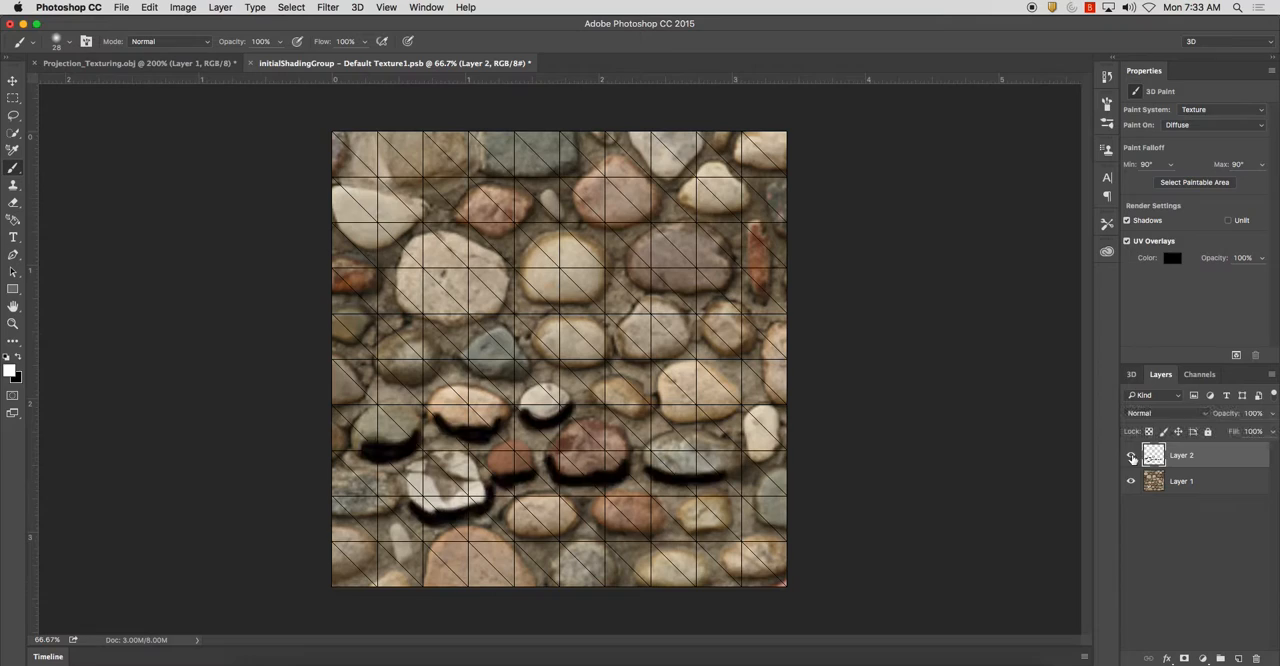
{"action": "left_click", "coordinate": [1164, 412]}
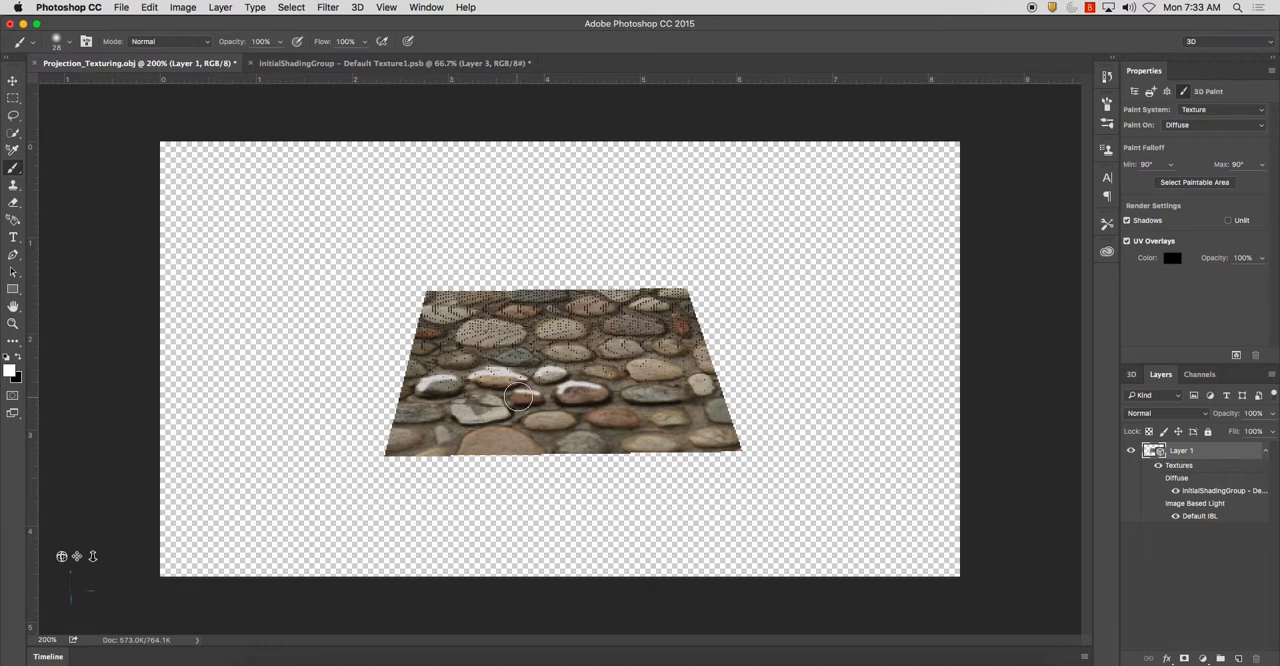
{"action": "mouse_move", "coordinate": [656, 276]}
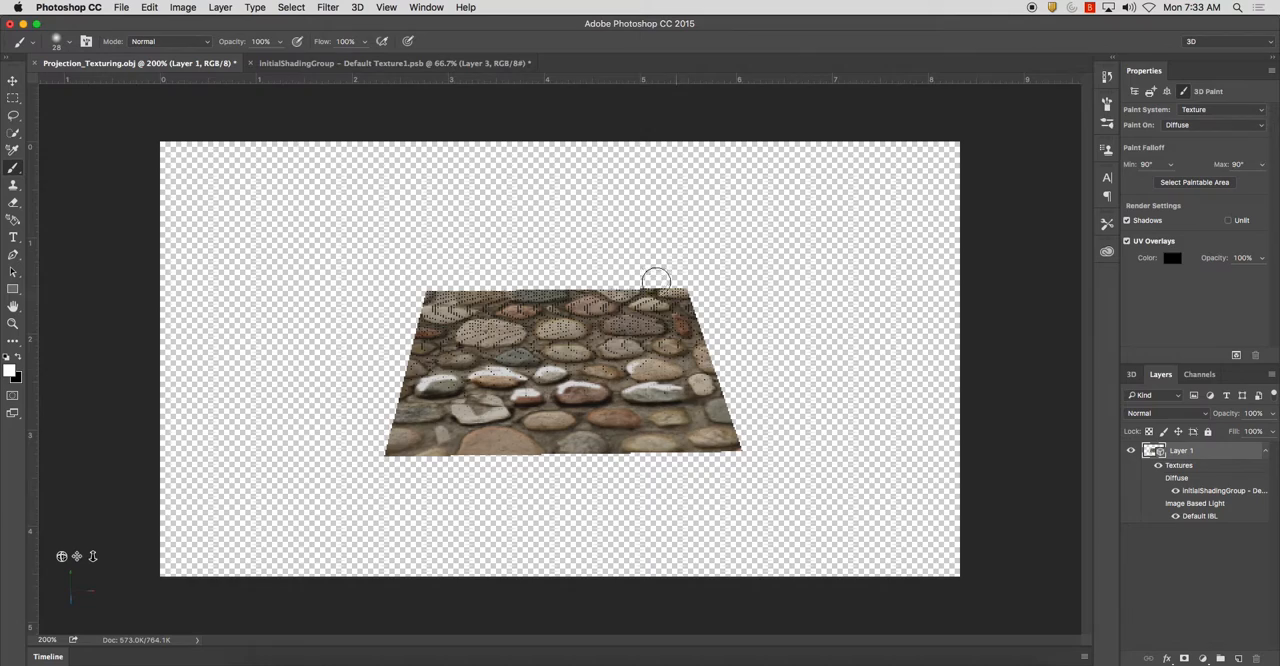
Blend the white highlights layer softly into the stones and name the layers Highlights and Shadows.
{"action": "left_click", "coordinate": [1164, 412]}
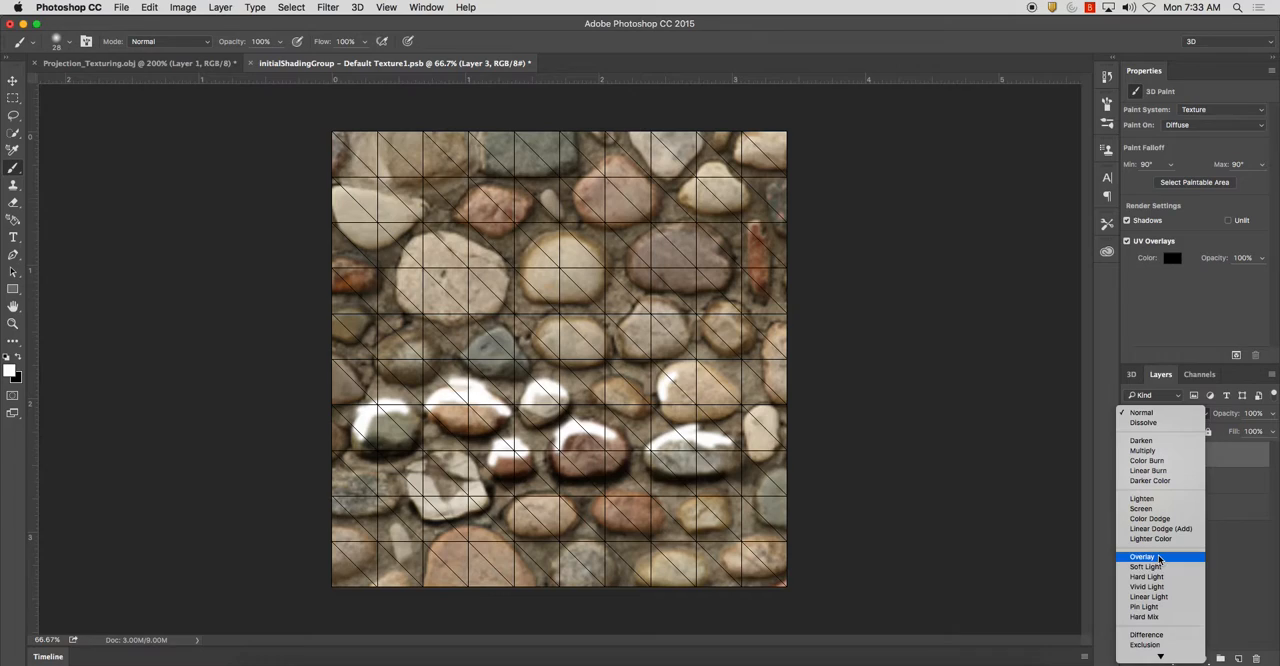
{"action": "left_click", "coordinate": [1146, 566]}
{"action": "type", "text": "Shadow"}
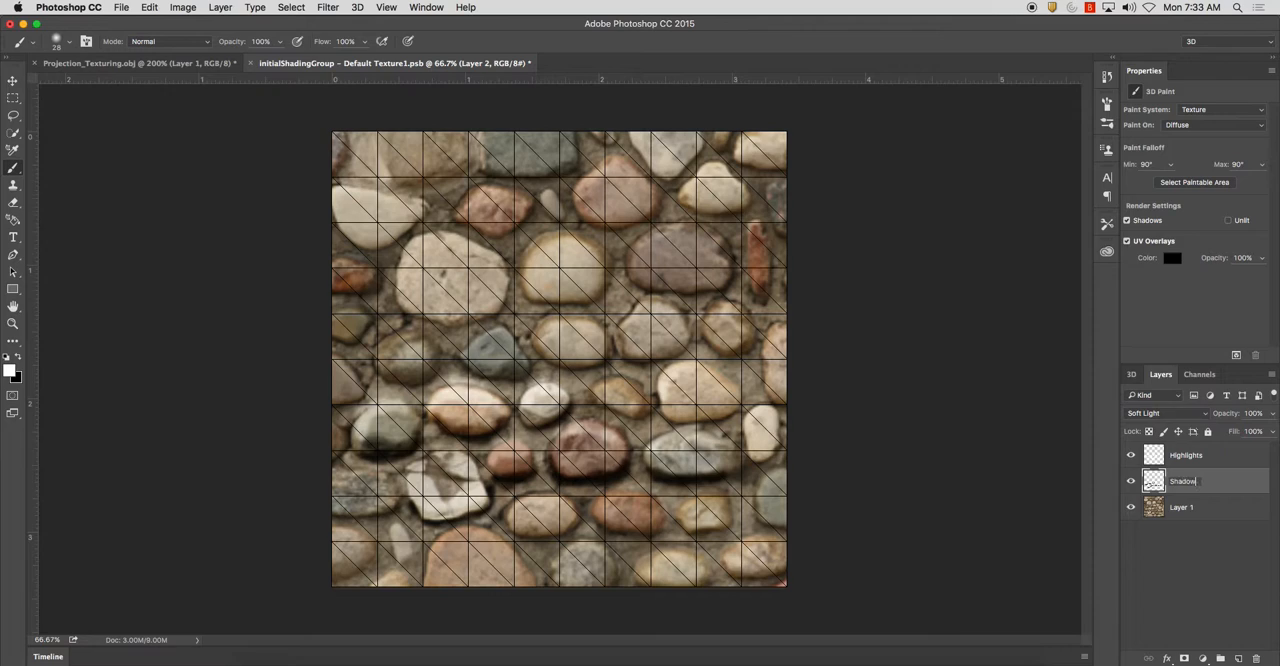
{"action": "left_click", "coordinate": [1184, 456]}
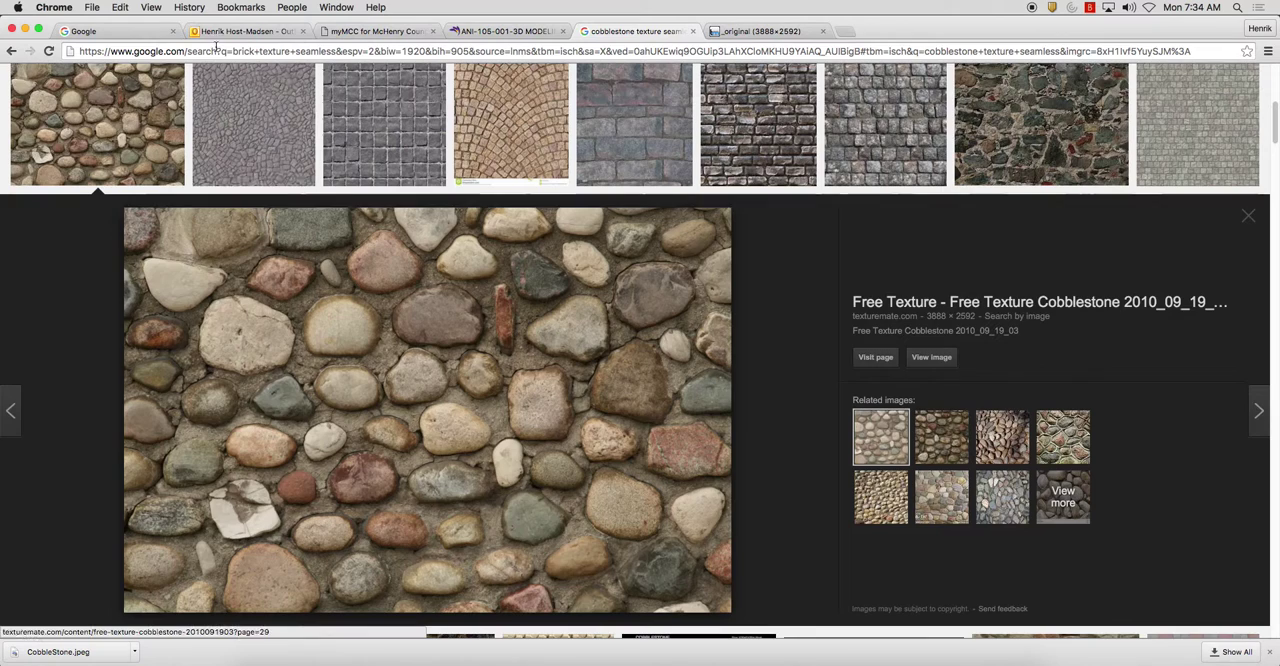
Search Google Images for Graffiti art.
{"action": "type", "text": "Graffiti"}
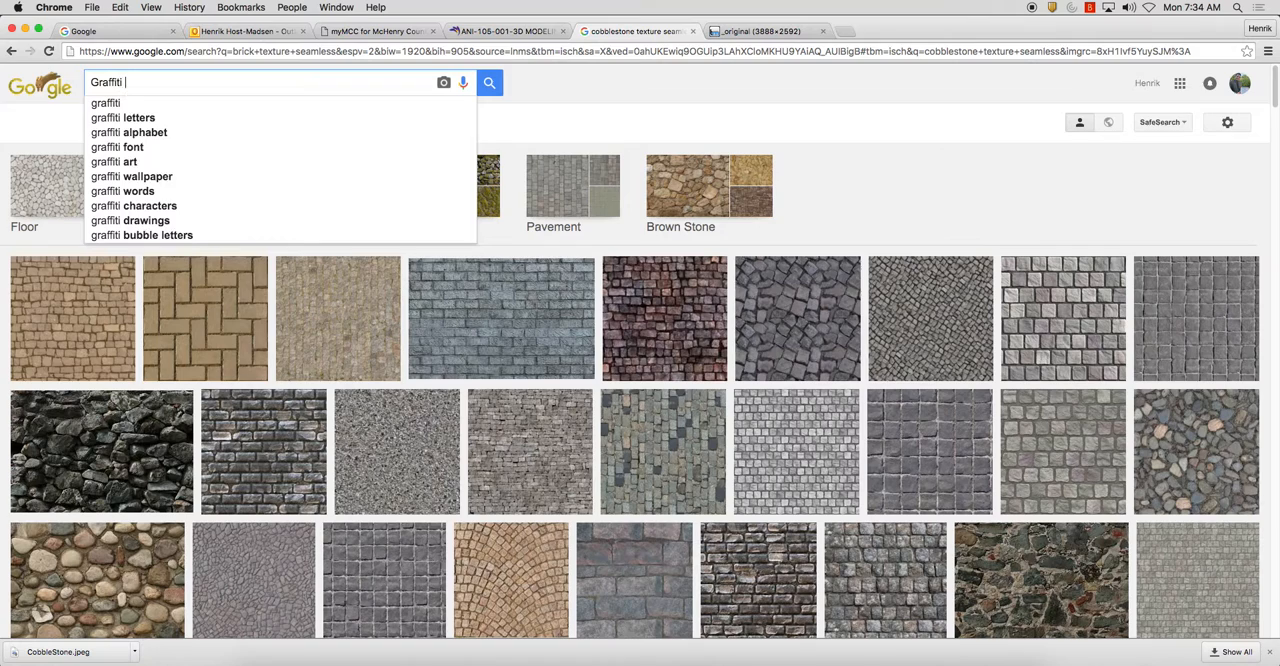
{"action": "left_click", "coordinate": [122, 190]}
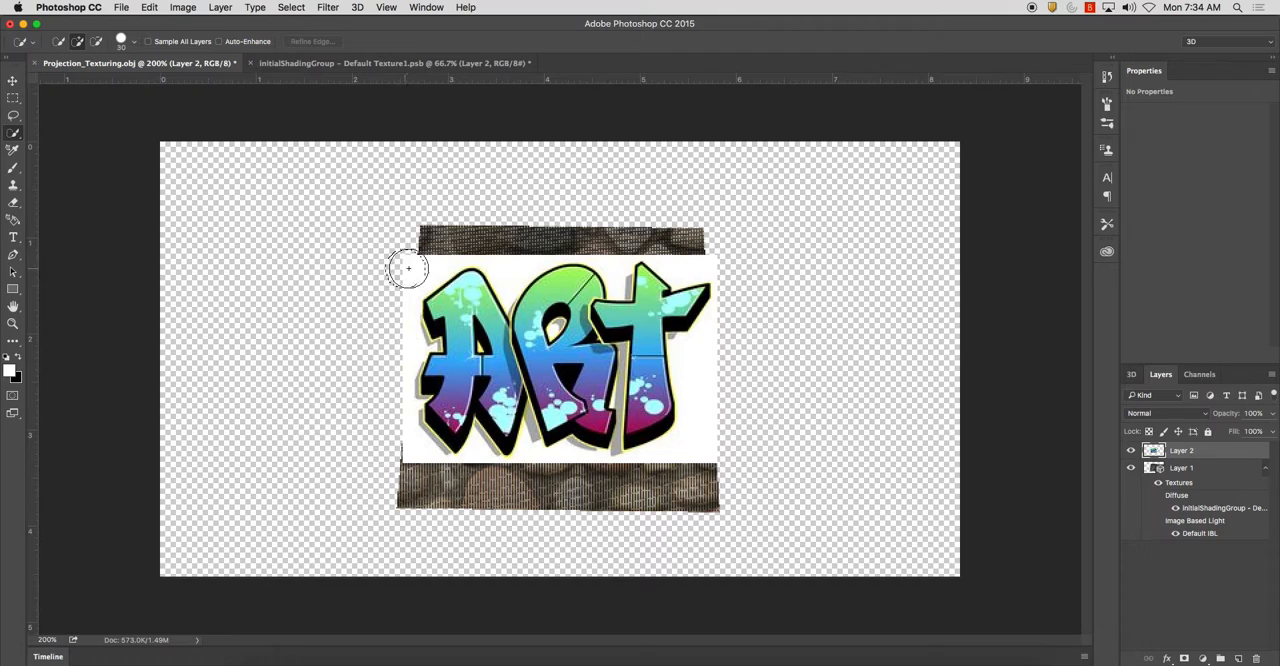
Select and delete the white background around the ART graffiti so the lettering sits on the cobblestones.
{"action": "left_click_drag", "start_coordinate": [408, 268], "coordinate": [728, 356]}
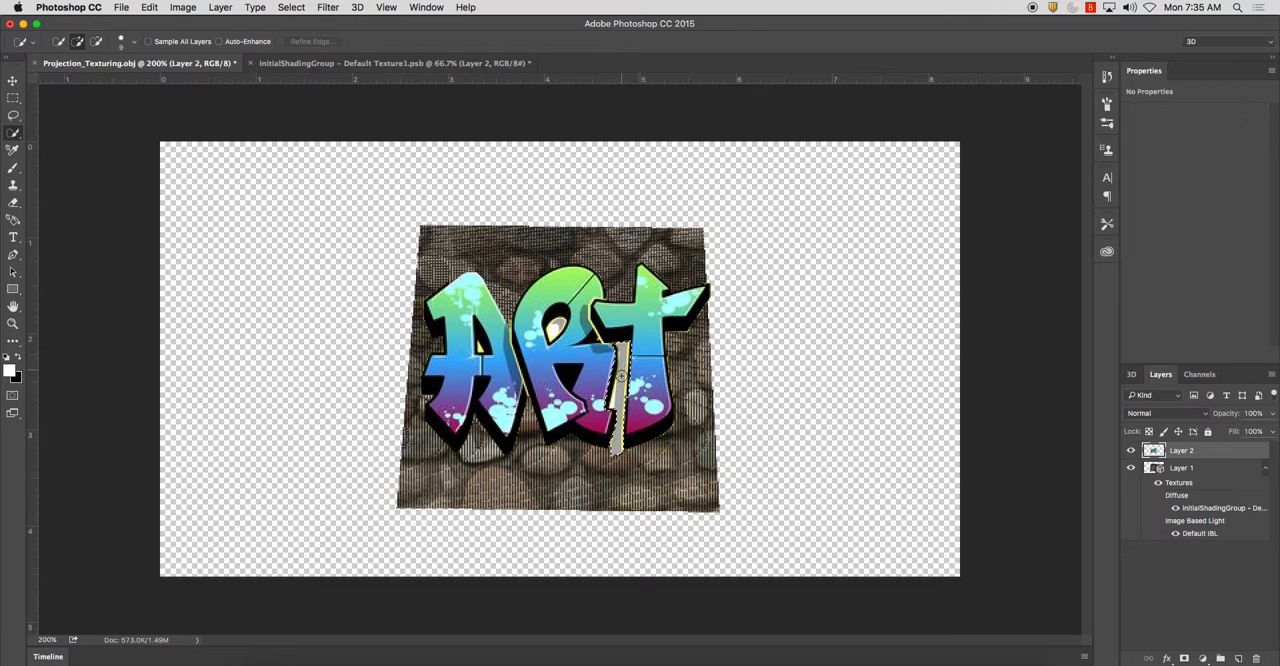
{"action": "left_click", "coordinate": [12, 80]}
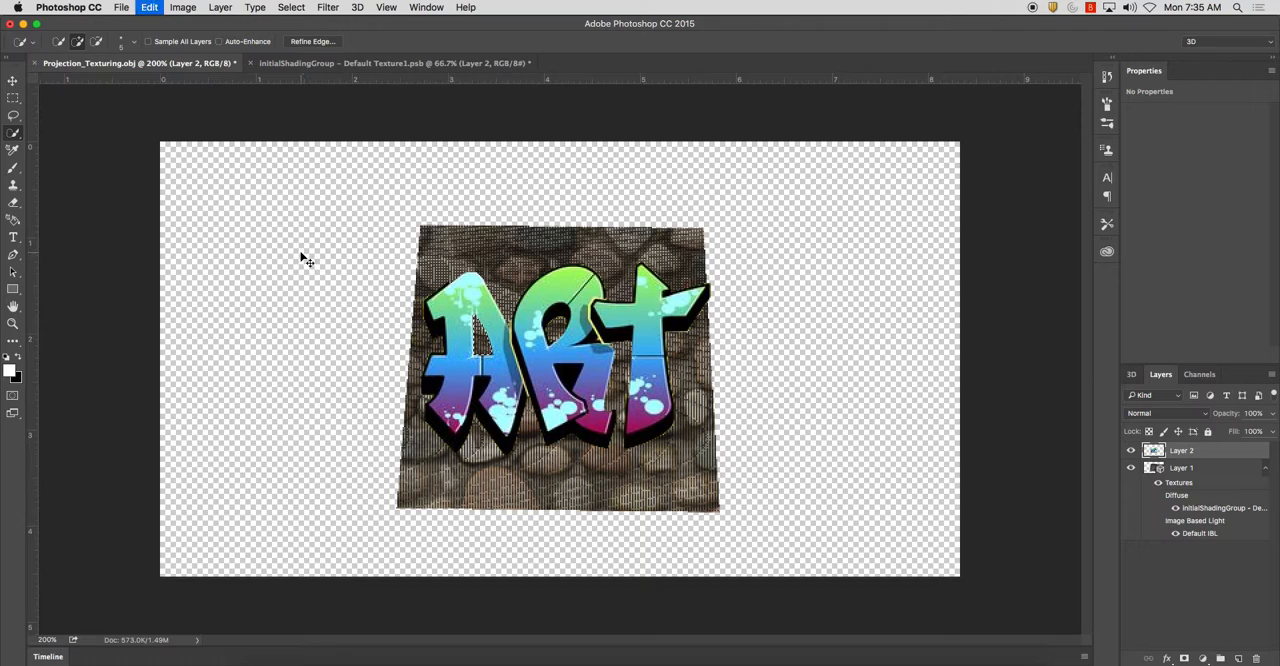
{"action": "left_click", "coordinate": [12, 80]}
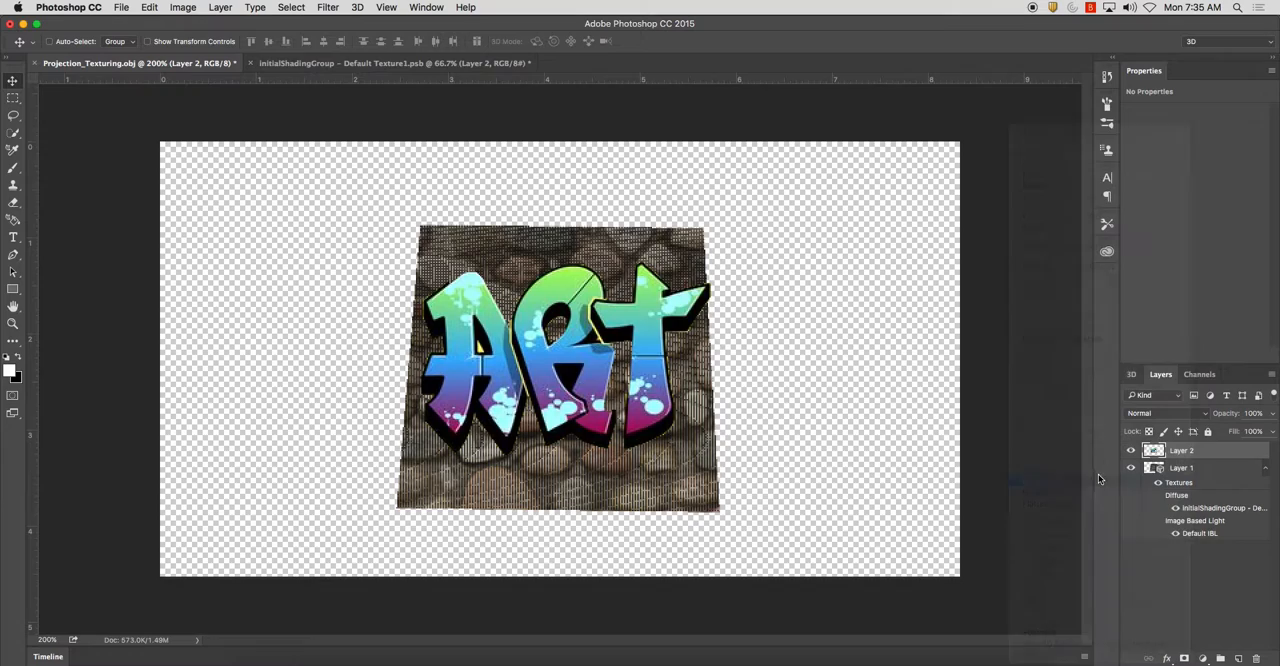
{"action": "left_click", "coordinate": [396, 64]}
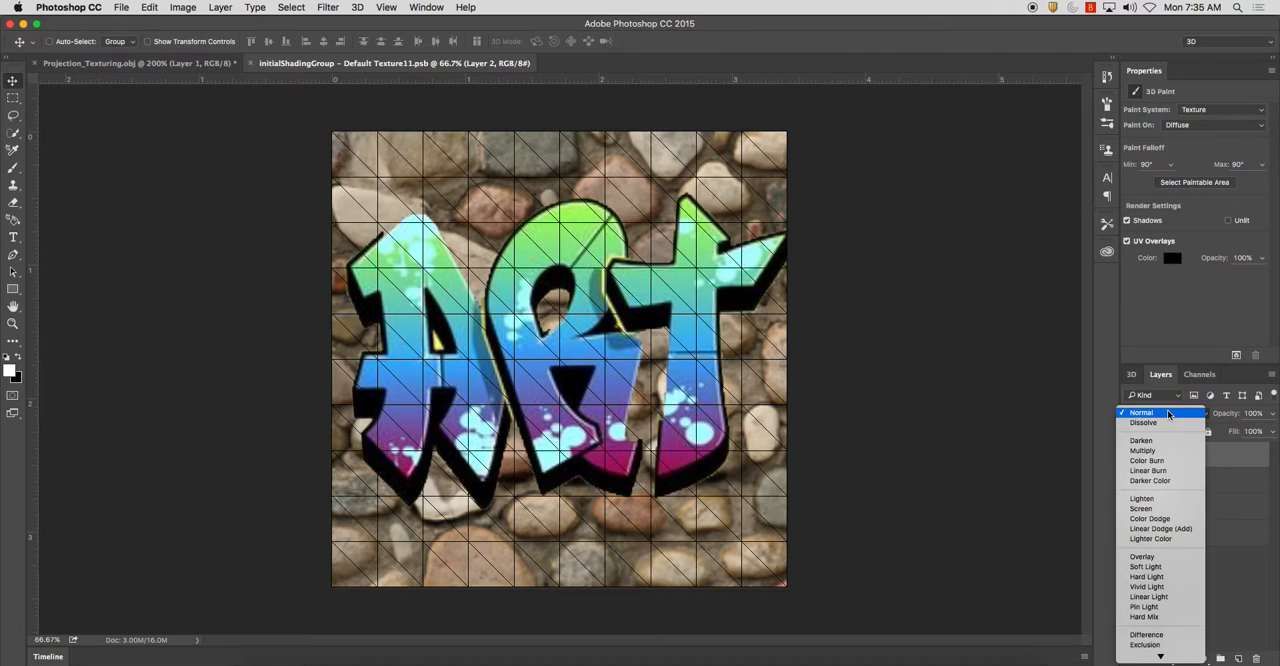
Try several blend modes on the ART graffiti layer and settle on Multiply.
{"action": "left_click", "coordinate": [1142, 452]}
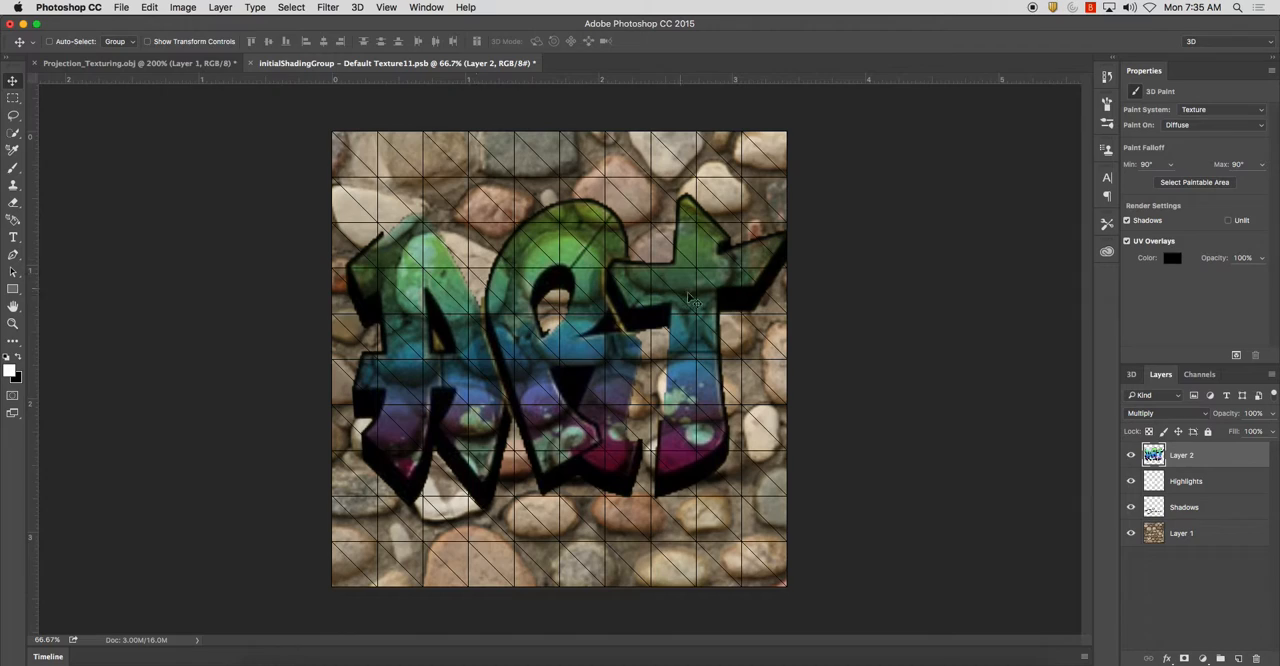
{"action": "left_click", "coordinate": [1164, 412]}
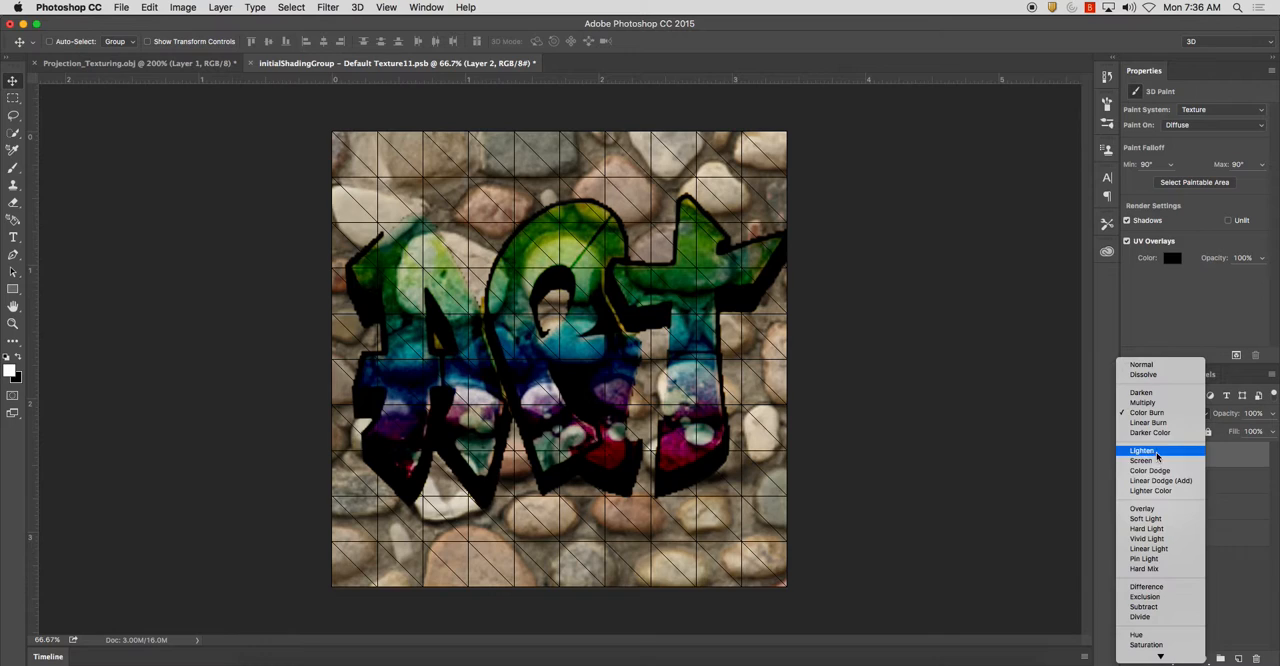
{"action": "left_click", "coordinate": [1142, 508]}
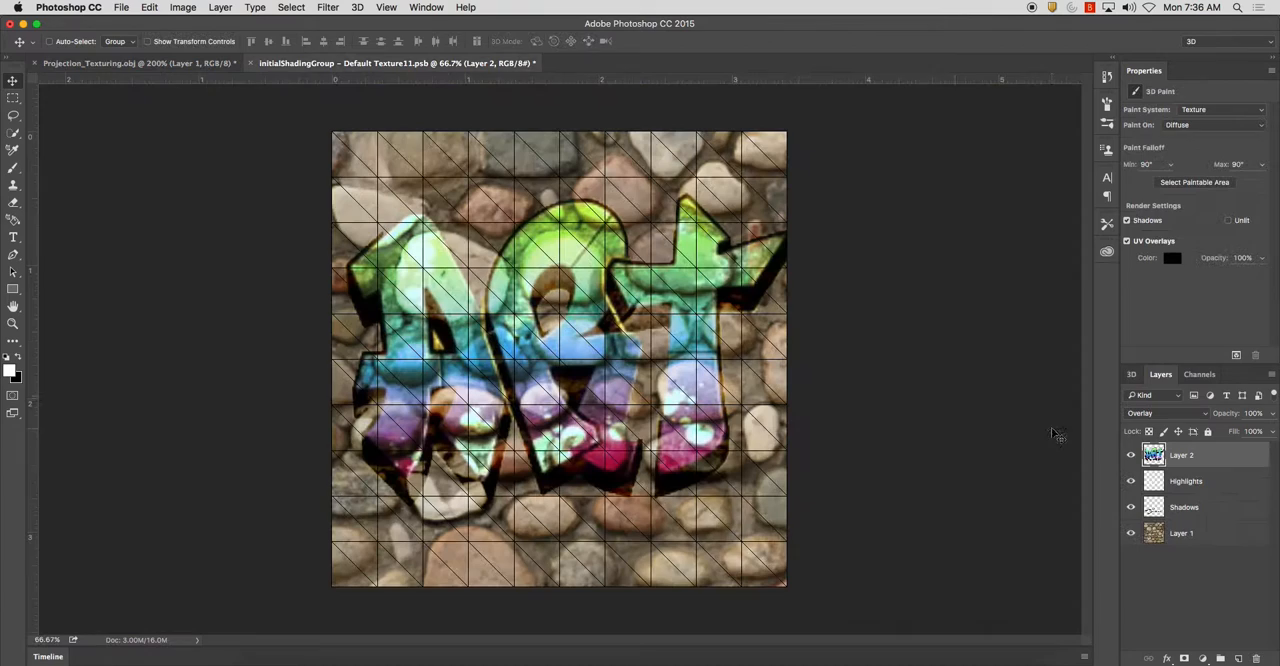
{"action": "left_click", "coordinate": [1164, 412]}
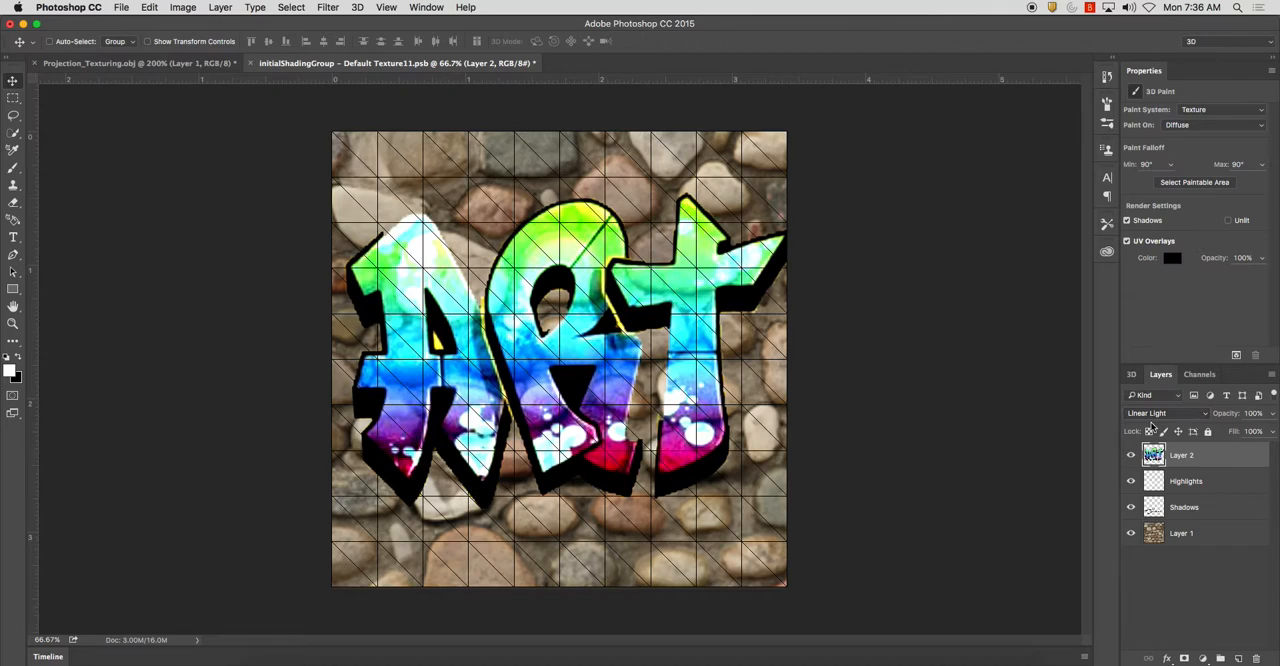
{"action": "left_click", "coordinate": [1164, 412]}
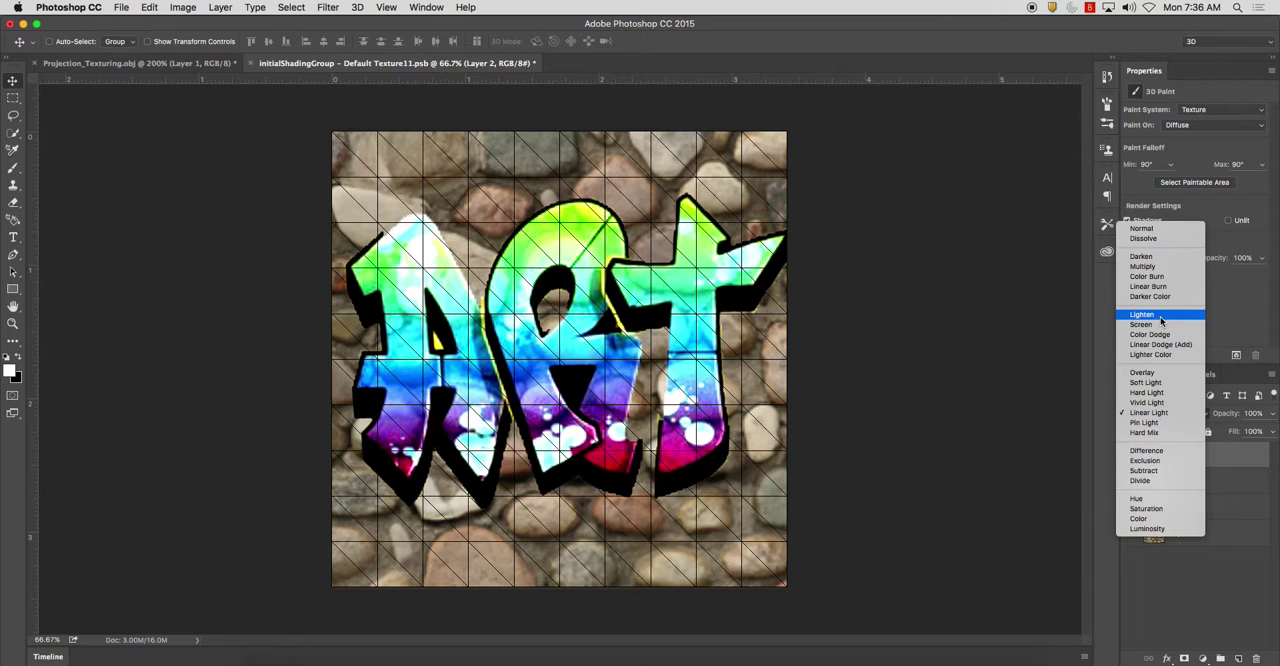
{"action": "left_click", "coordinate": [1144, 266]}
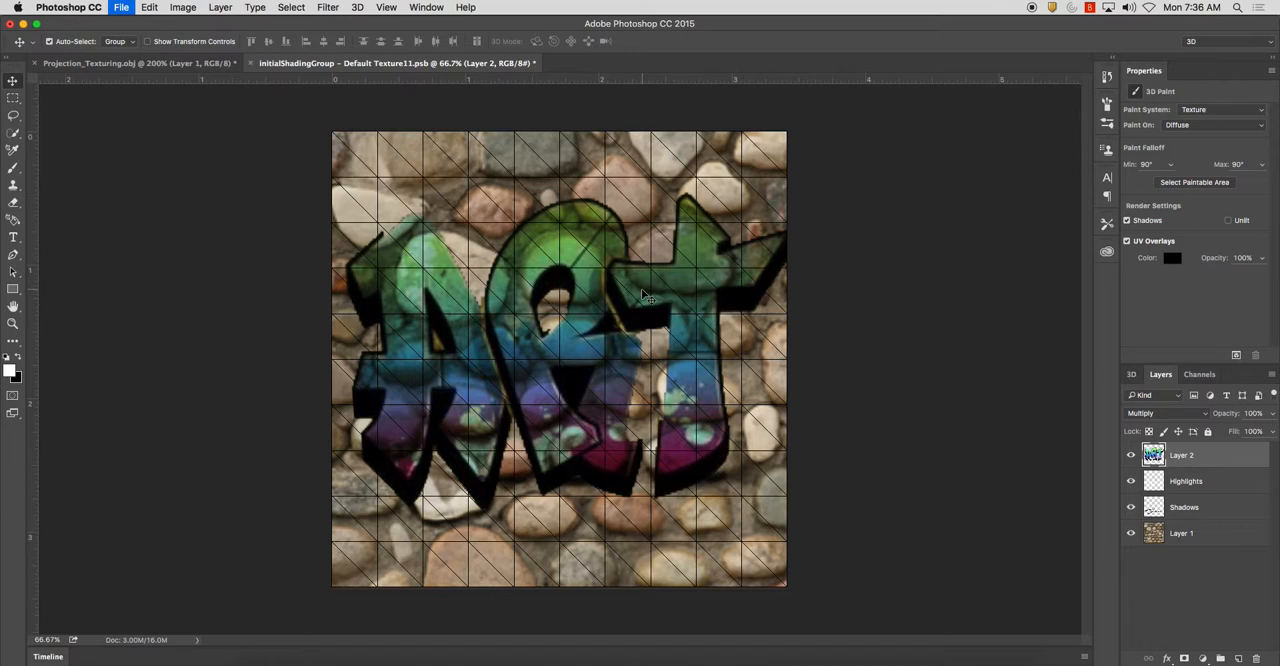
Begin saving the texture document.
{"action": "left_click", "coordinate": [660, 420]}
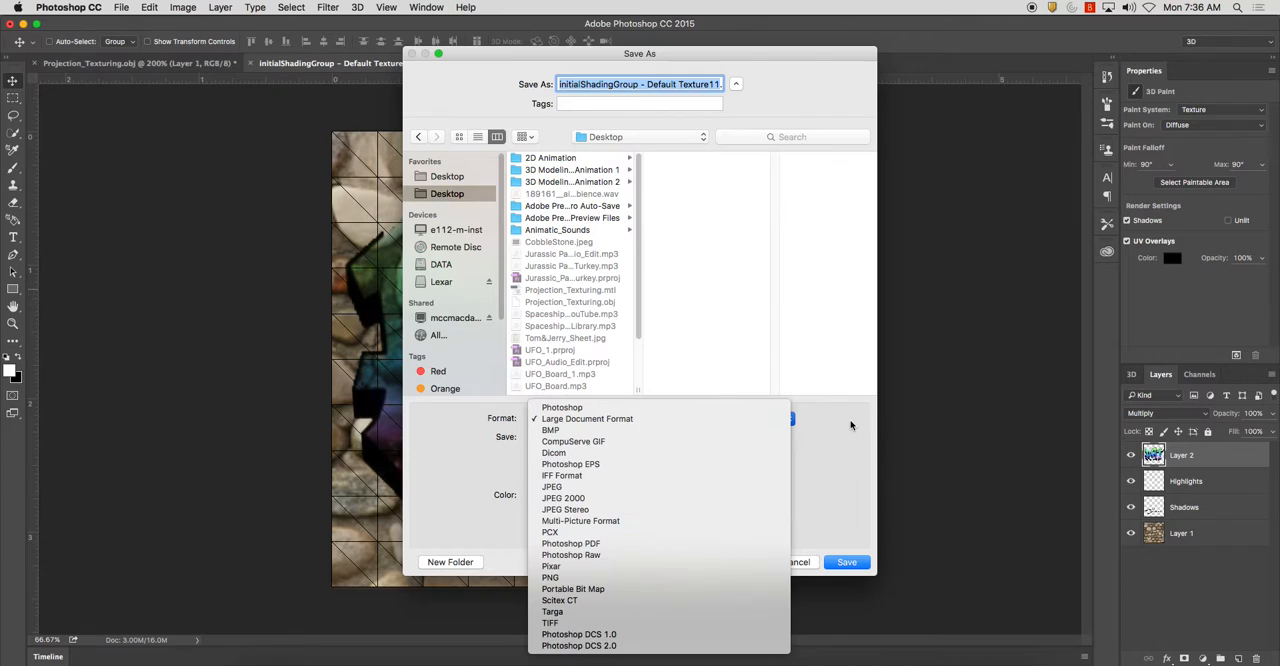
Choose Targa as the save format for CobleArt.tga on the Desktop.
{"action": "left_click", "coordinate": [588, 418]}
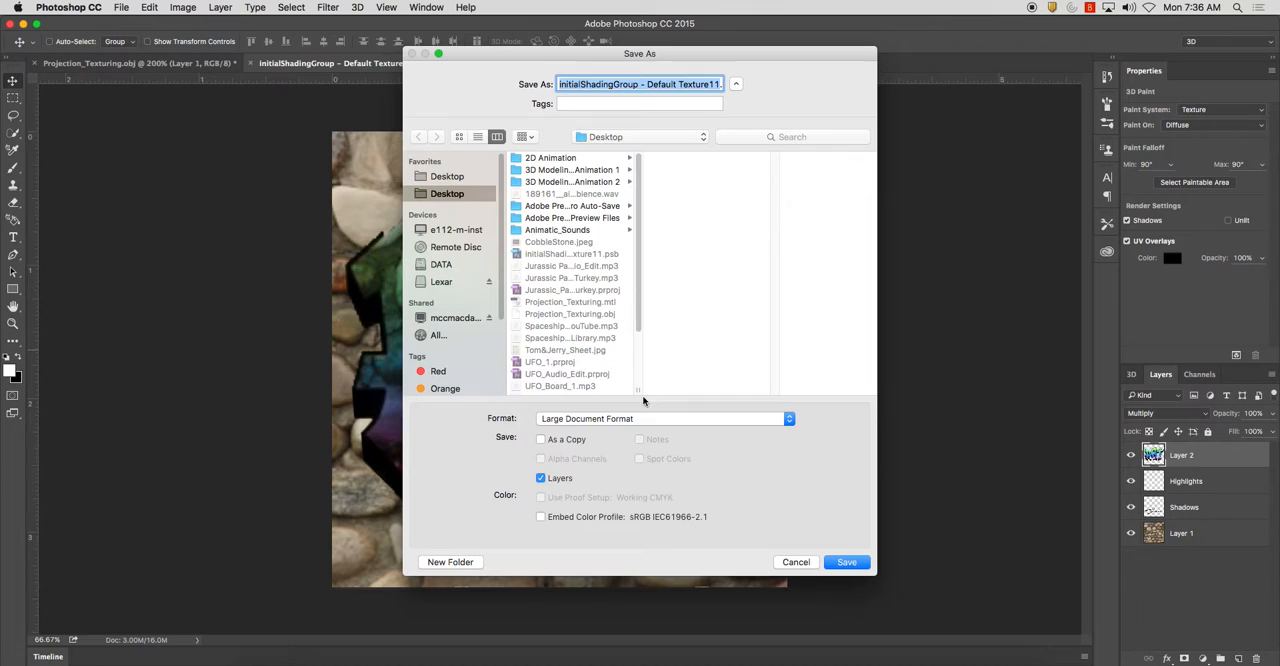
{"action": "left_click", "coordinate": [664, 418]}
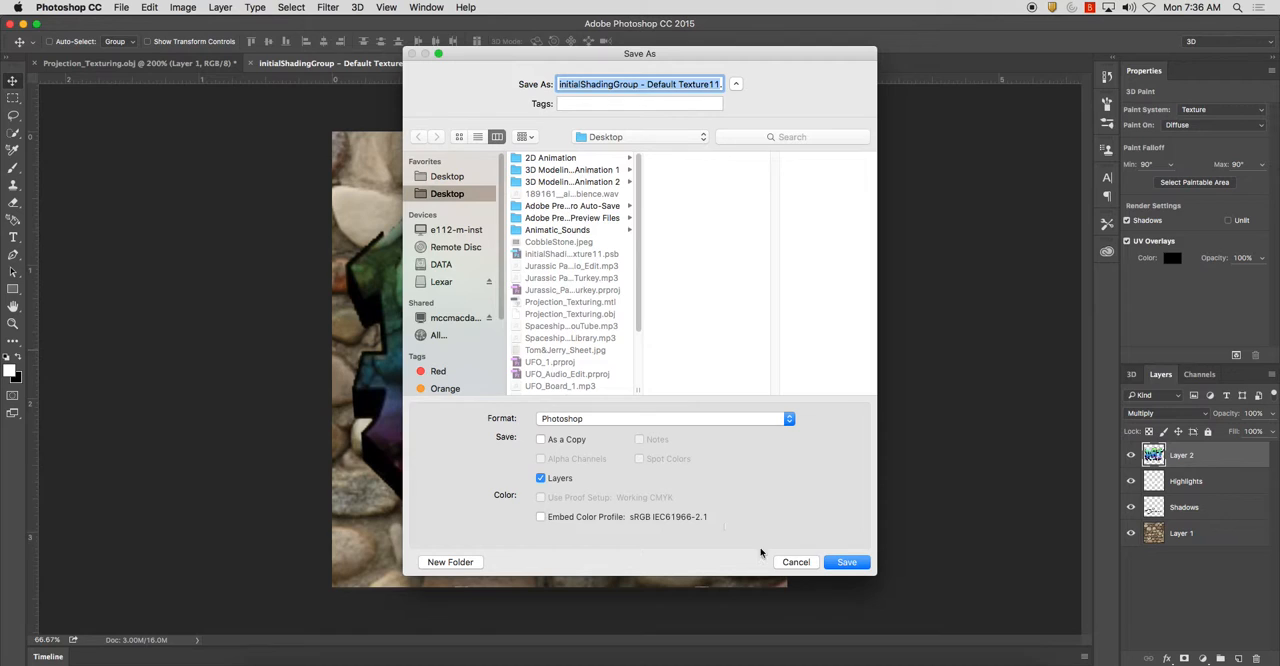
{"action": "left_click", "coordinate": [664, 418]}
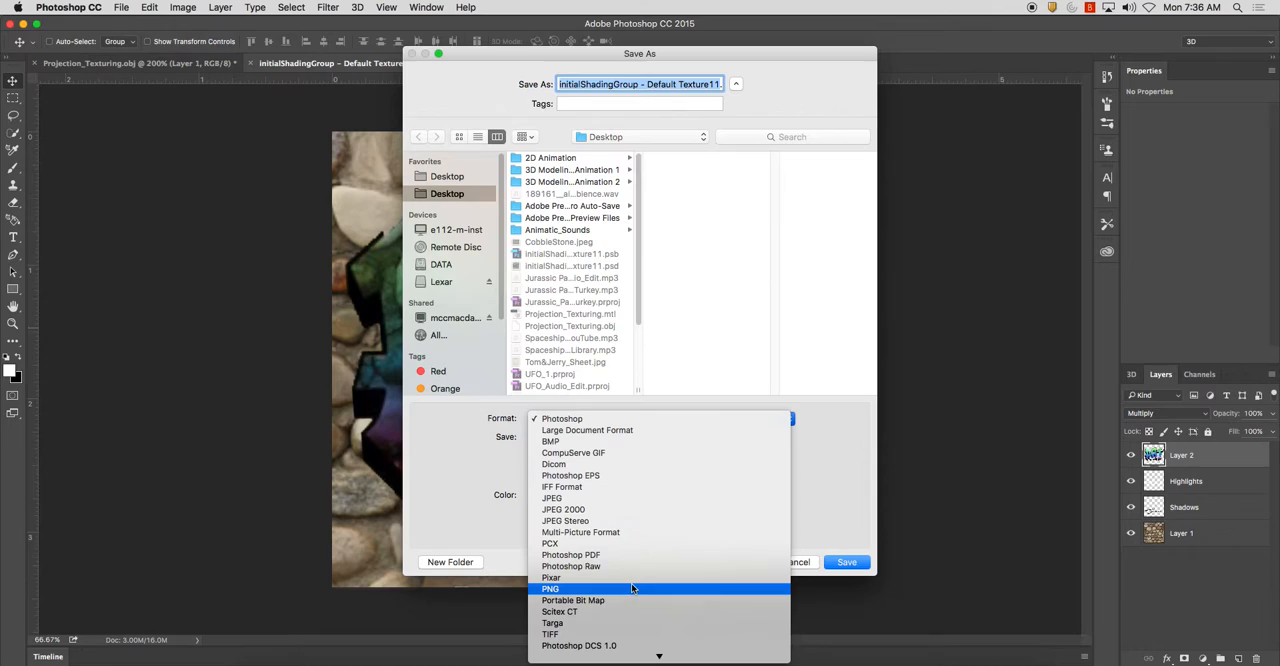
{"action": "left_click", "coordinate": [552, 622]}
{"action": "type", "text": "CobleArt.tga"}
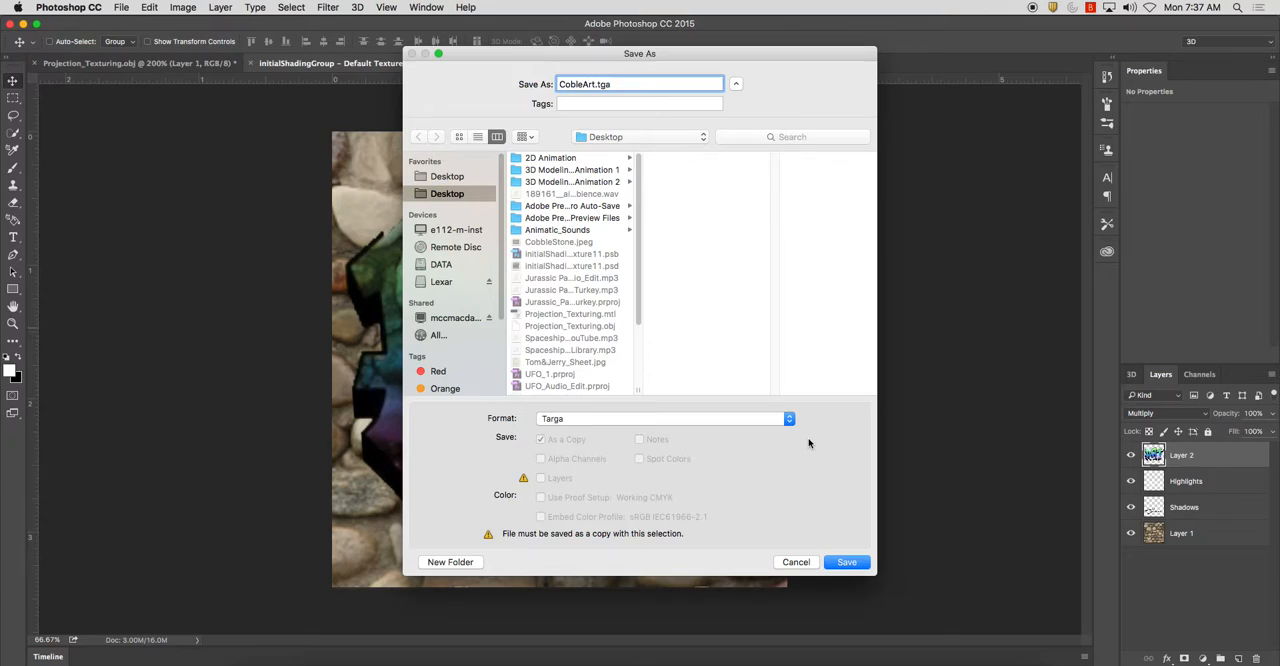
{"action": "mouse_move", "coordinate": [402, 648]}
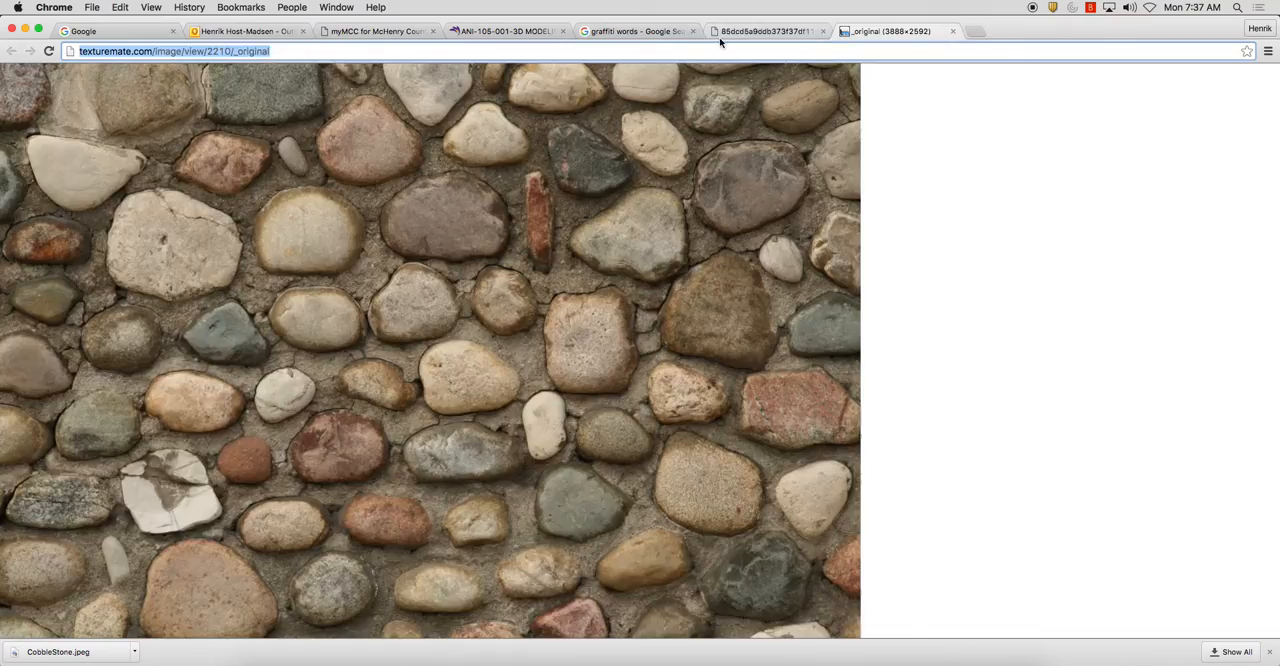
Return to the save dialog and correct the file name to CobbleArt.tga.
{"action": "left_click", "coordinate": [636, 32]}
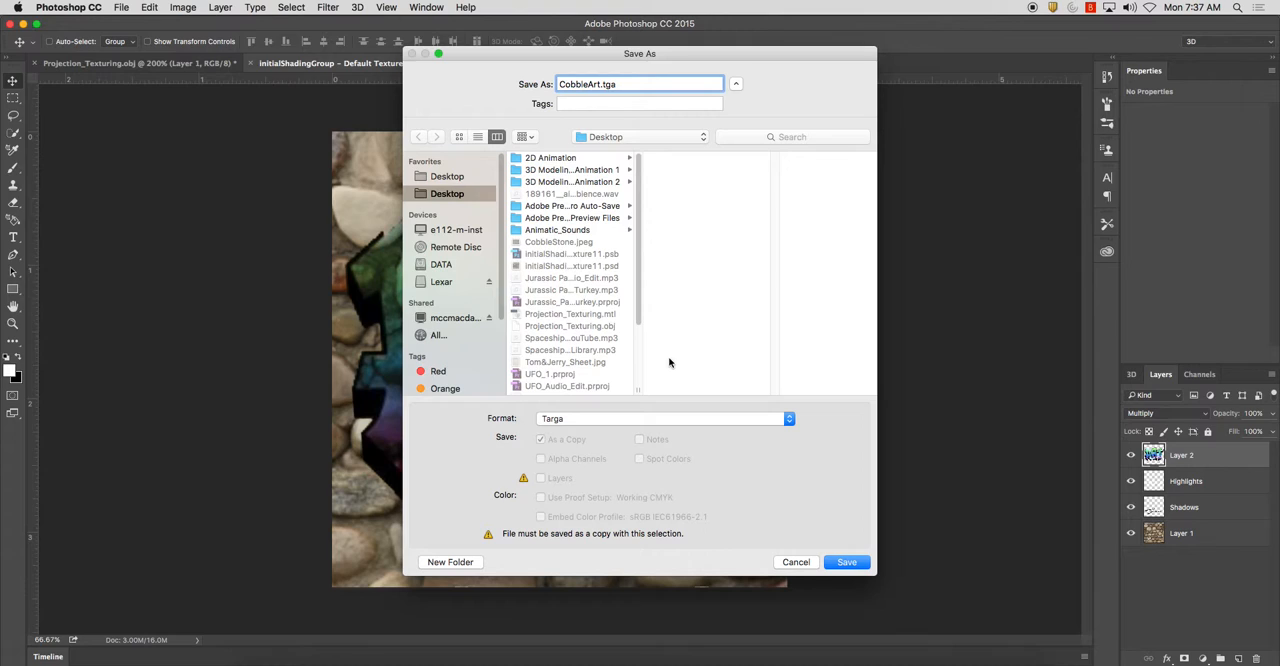
{"action": "left_click", "coordinate": [846, 560]}
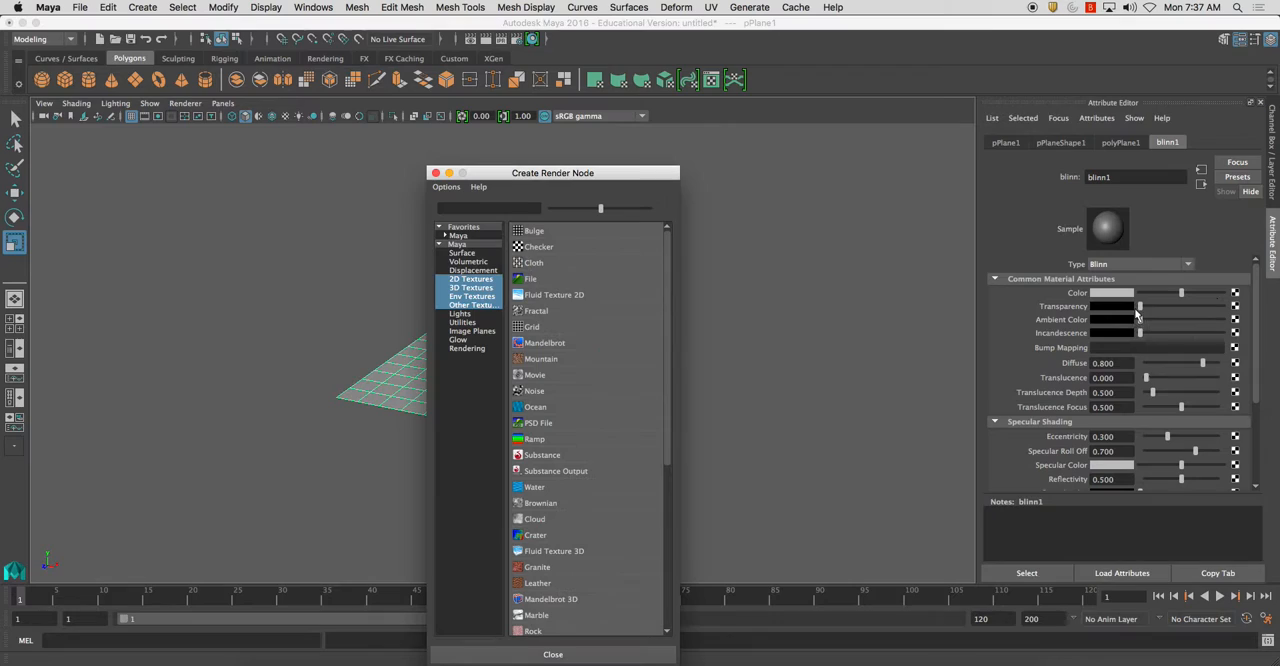
Create a file texture node for blinn1's colour and browse for the image.
{"action": "left_click", "coordinate": [532, 262]}
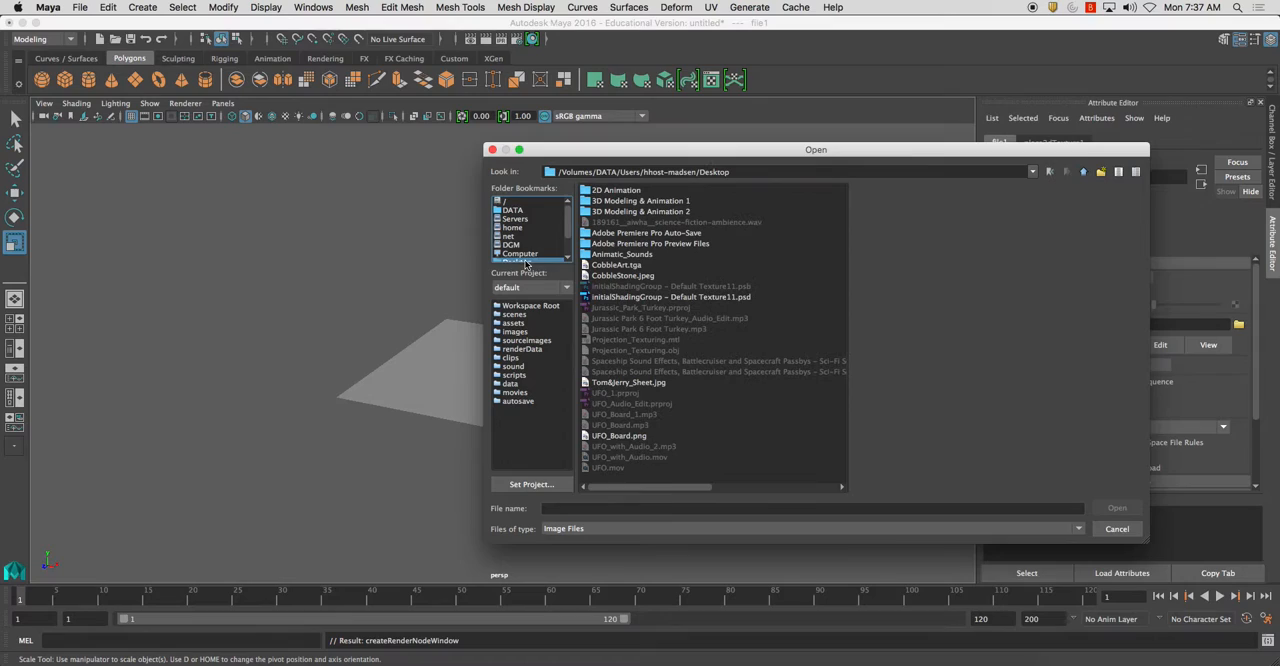
{"action": "left_click", "coordinate": [1116, 528]}
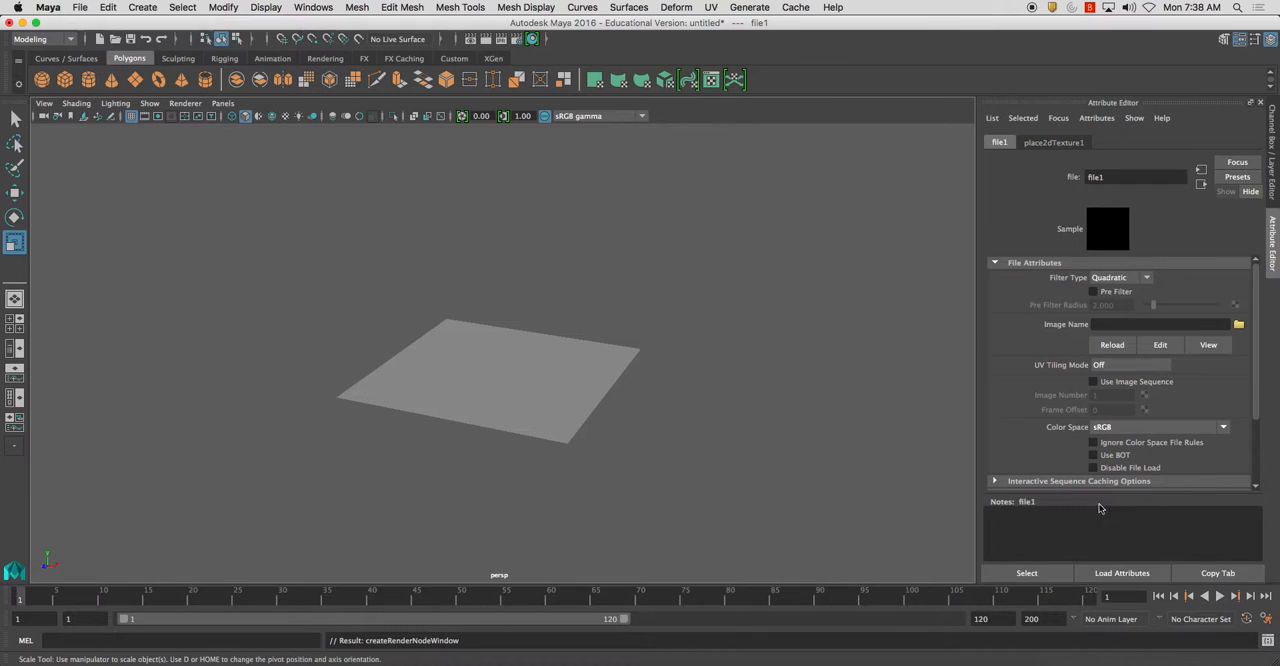
{"action": "left_click", "coordinate": [284, 116]}
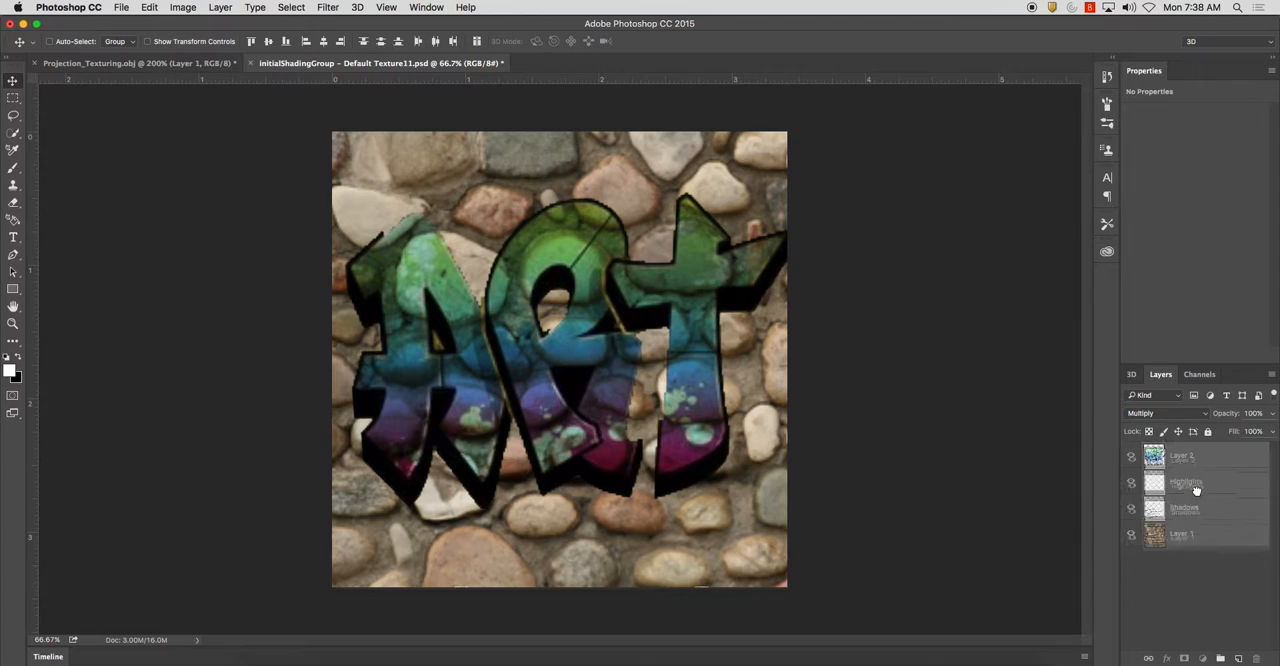
Generate a normal map from a copy of the cobblestone art layer.
{"action": "left_click", "coordinate": [328, 8]}
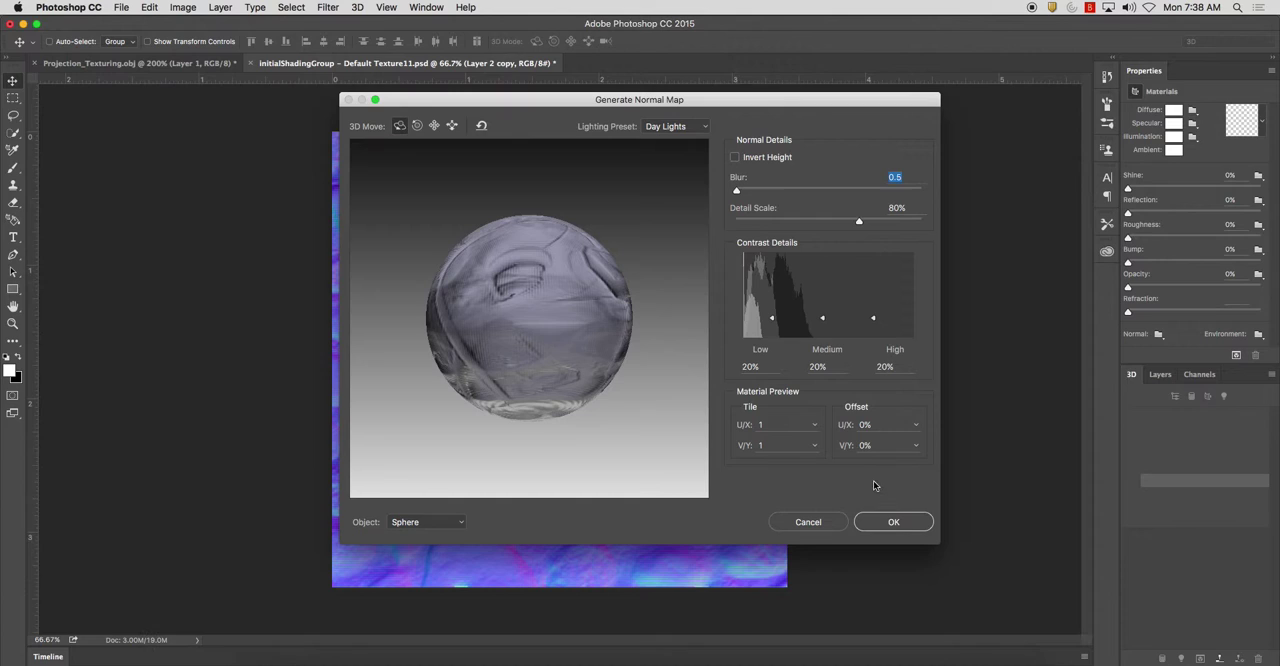
{"action": "left_click", "coordinate": [892, 520]}
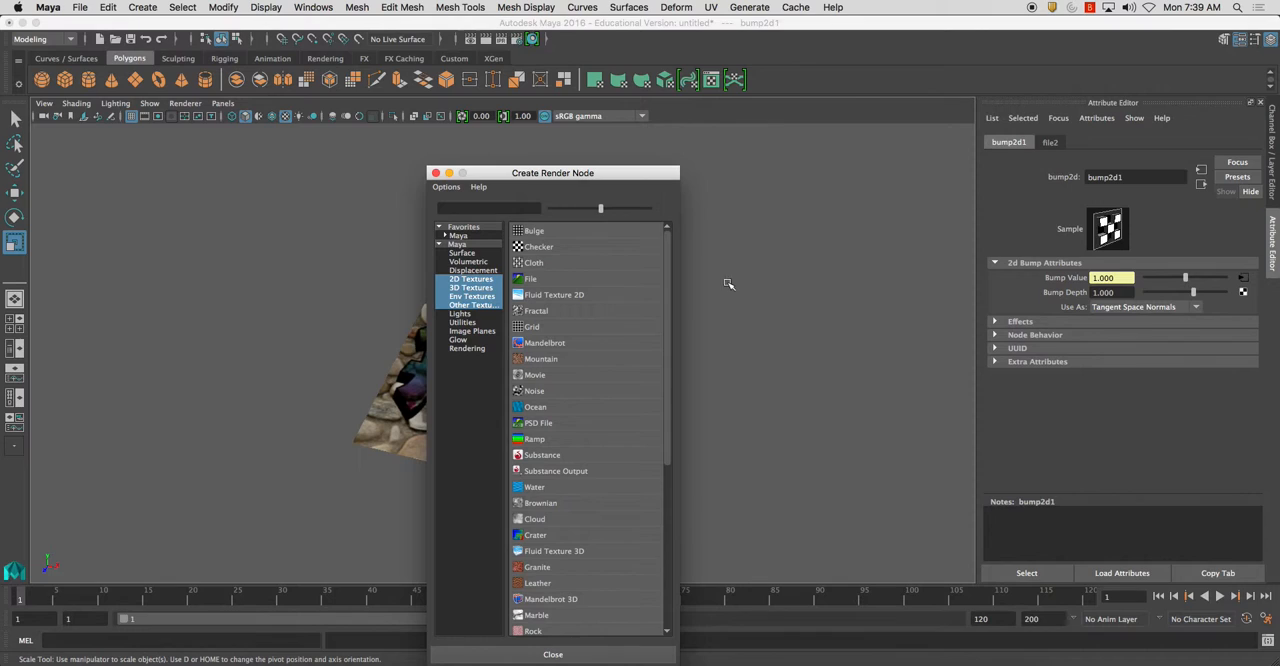
Create a bump file texture on blinn1 and load CobbleArt_Normal.tga as tangent space normals.
{"action": "left_click", "coordinate": [552, 654]}
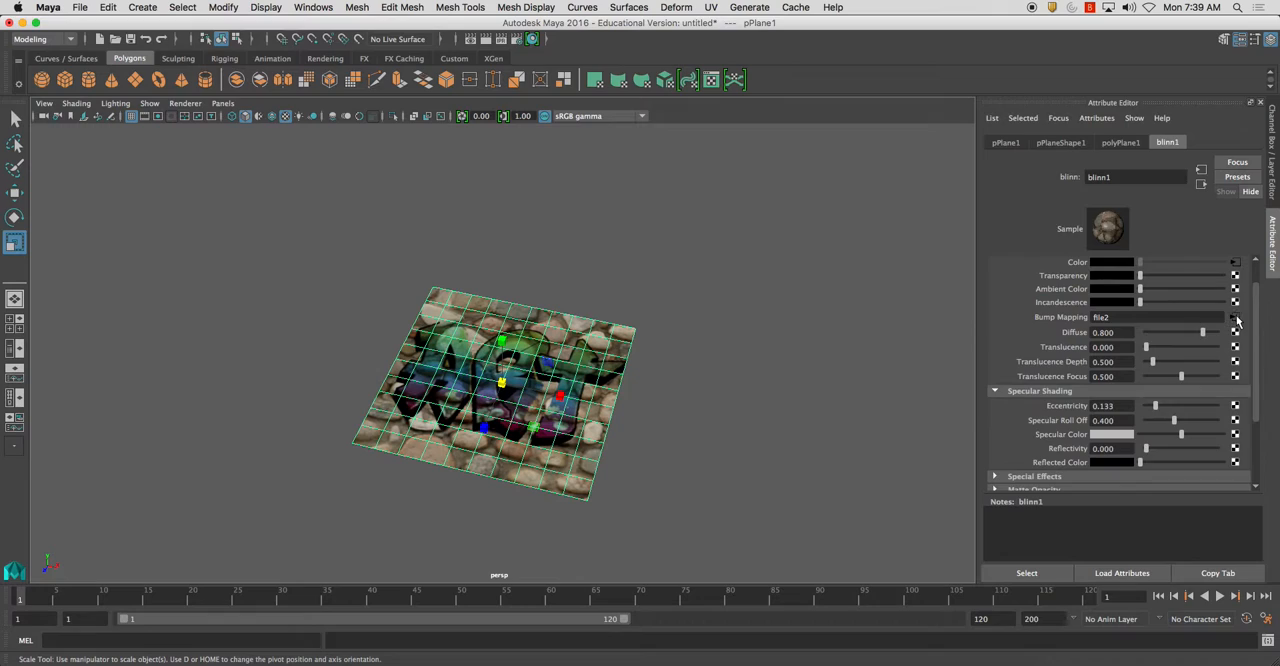
{"action": "left_click", "coordinate": [1236, 316]}
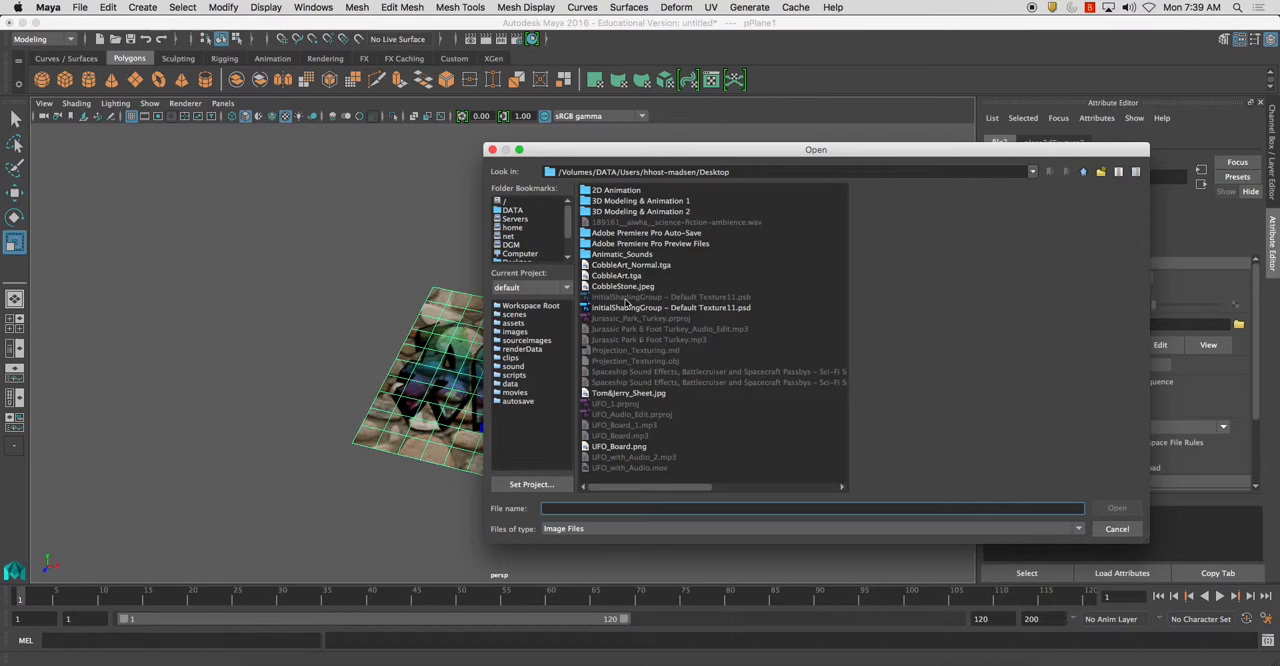
{"action": "left_click", "coordinate": [184, 104]}
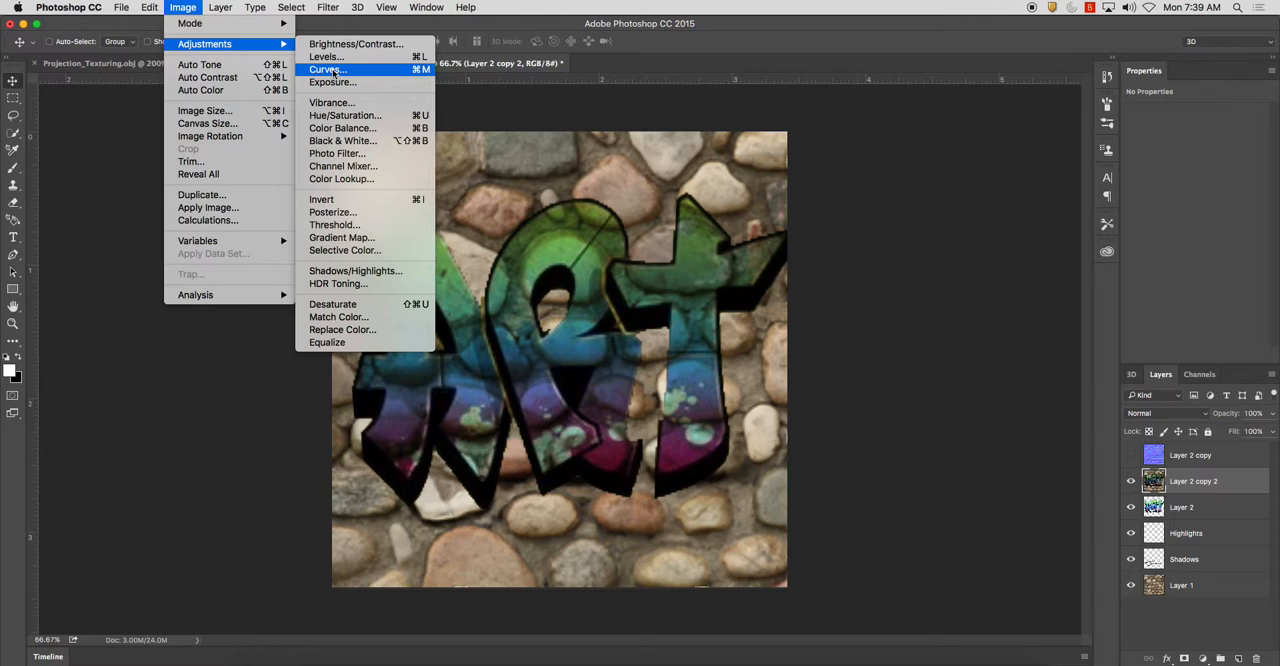
Adjust the grayscale copy with Curves and save the specular map as a Targa copy.
{"action": "left_click", "coordinate": [344, 140]}
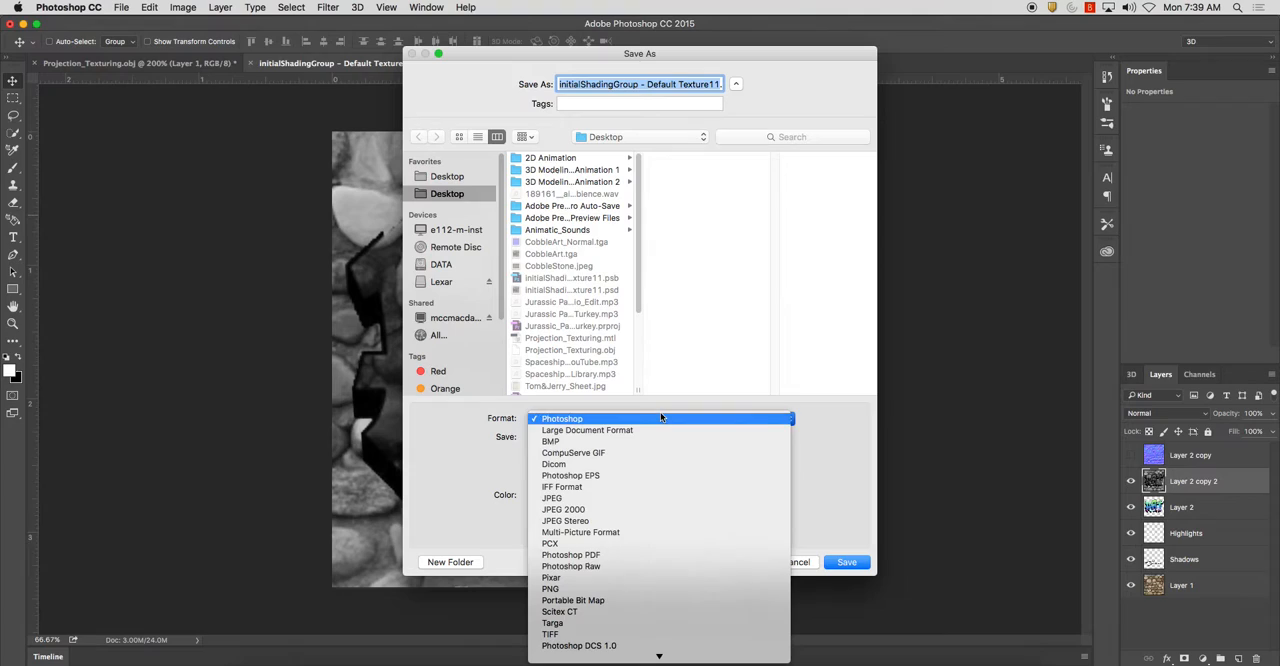
{"action": "left_click", "coordinate": [552, 622]}
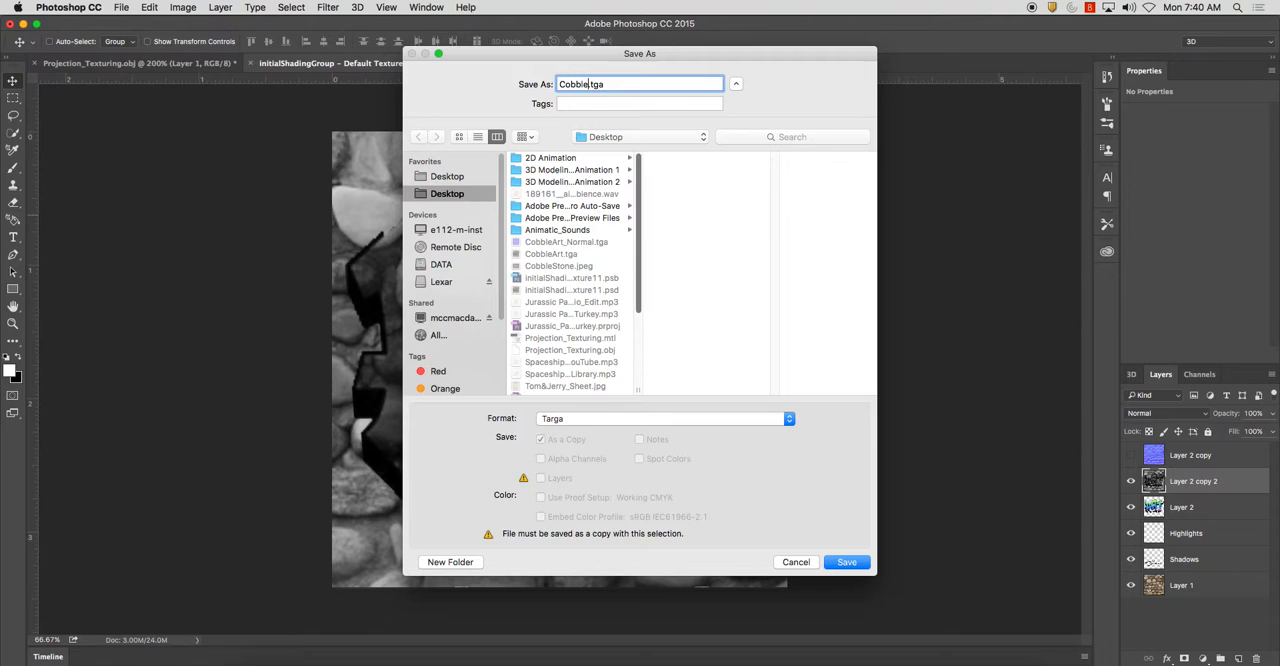
{"action": "left_click", "coordinate": [846, 560]}
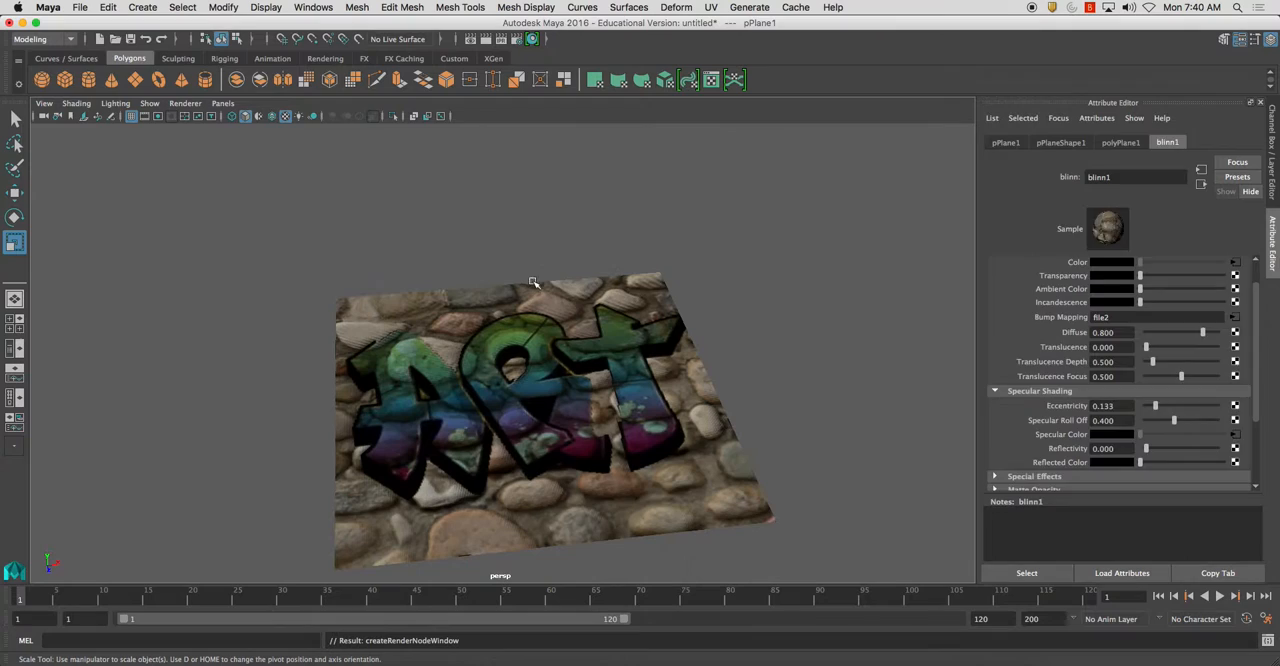
Set blinn1 eccentricity 0.218 and specular roll off 0.617, then orbit to inspect the bumps.
{"action": "left_click", "coordinate": [1234, 316]}
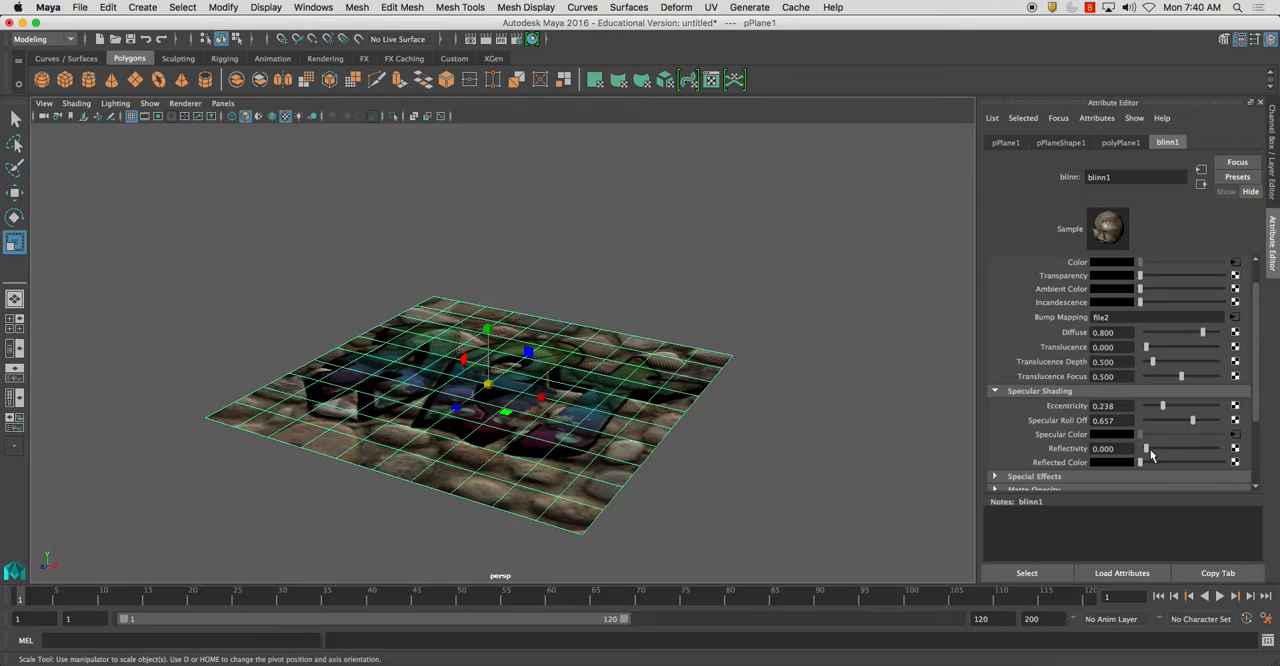
{"action": "left_click_drag", "start_coordinate": [490, 400], "coordinate": [726, 430]}
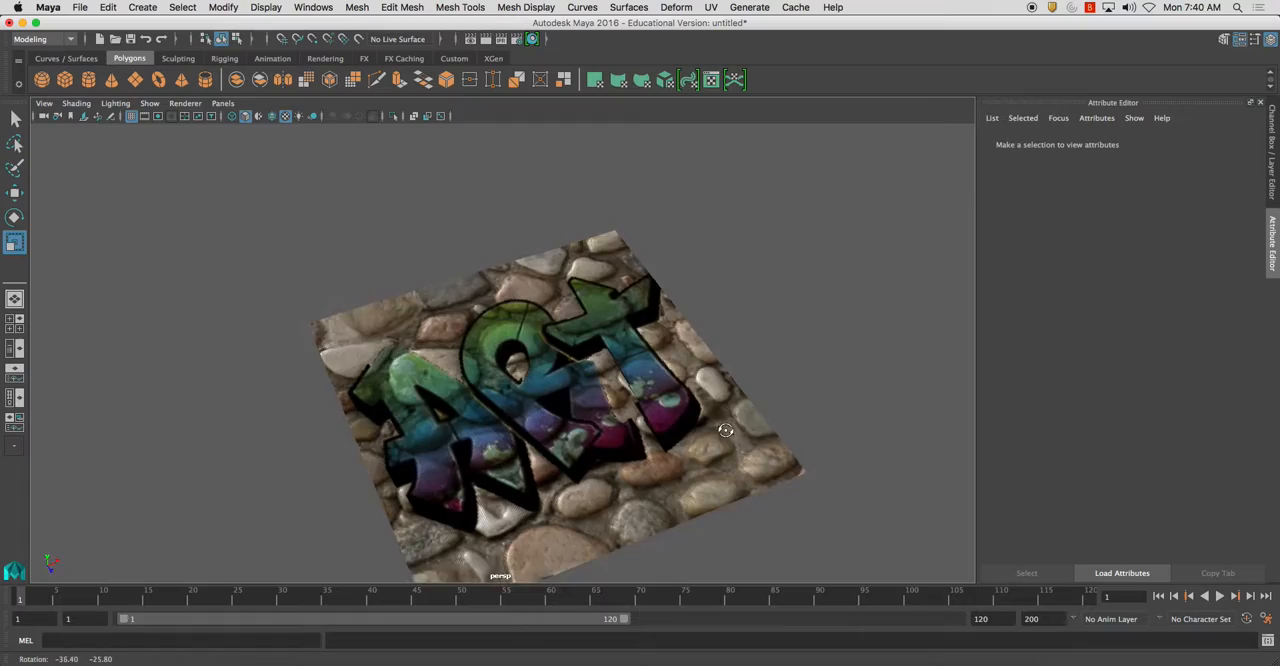
{"action": "left_click_drag", "start_coordinate": [726, 430], "coordinate": [610, 400]}
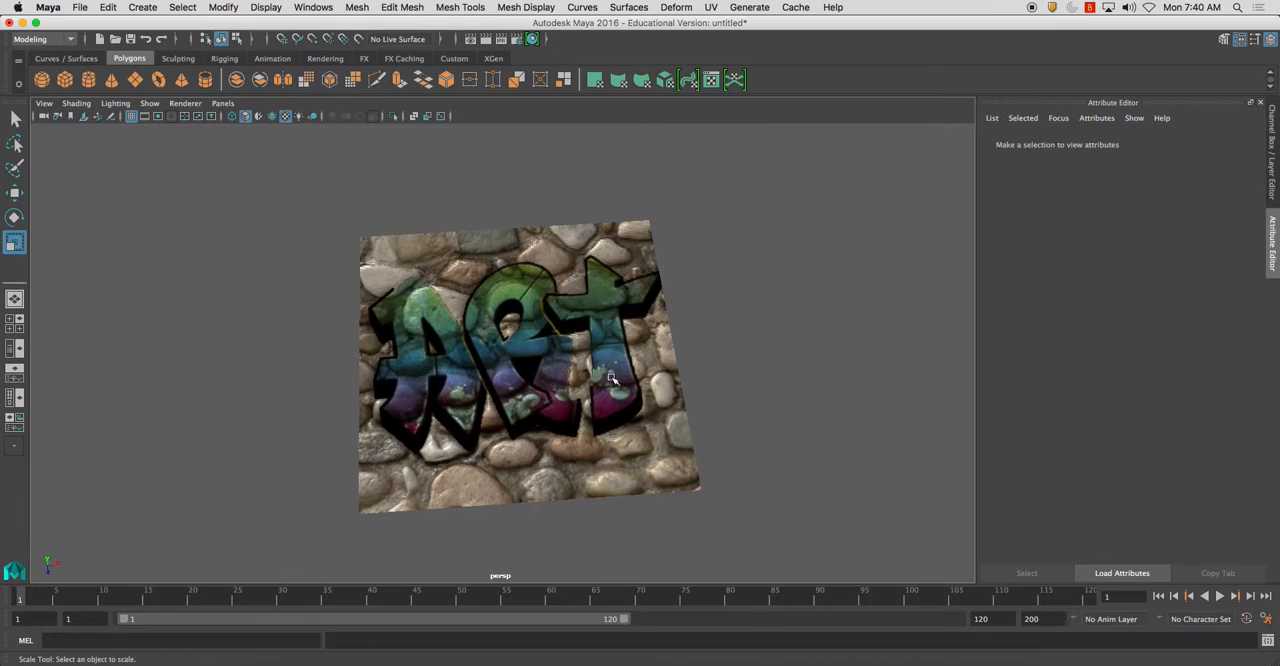
{"action": "left_click_drag", "start_coordinate": [616, 378], "coordinate": [550, 356]}
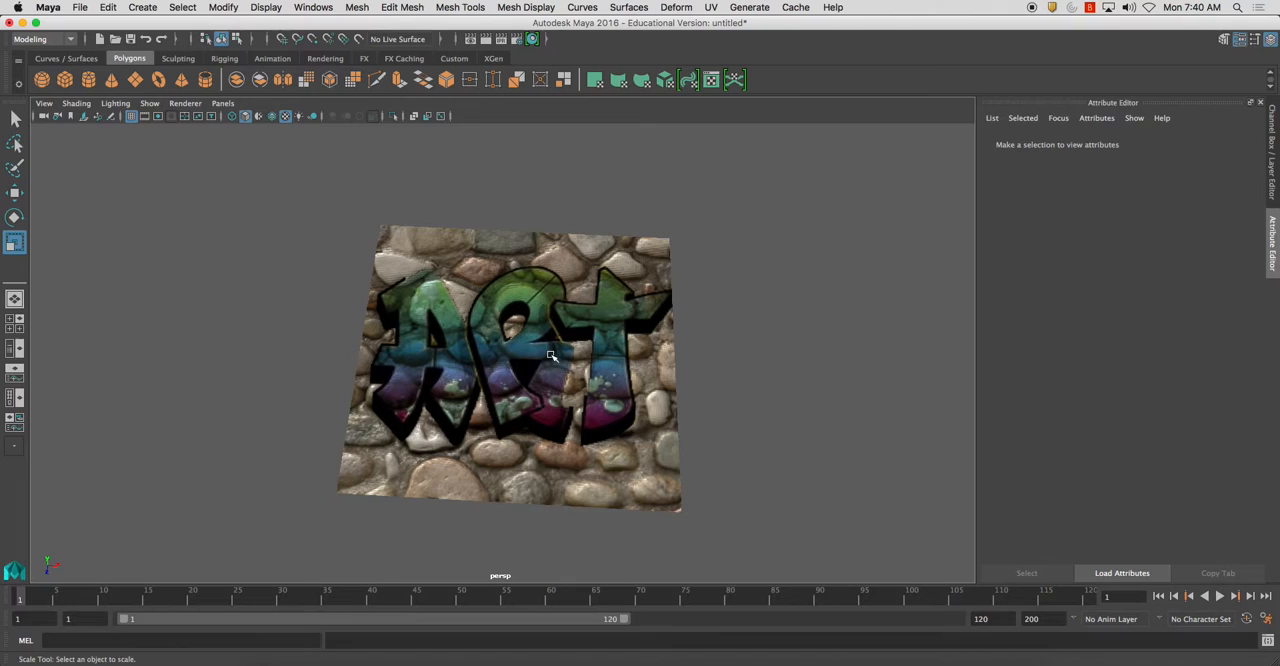